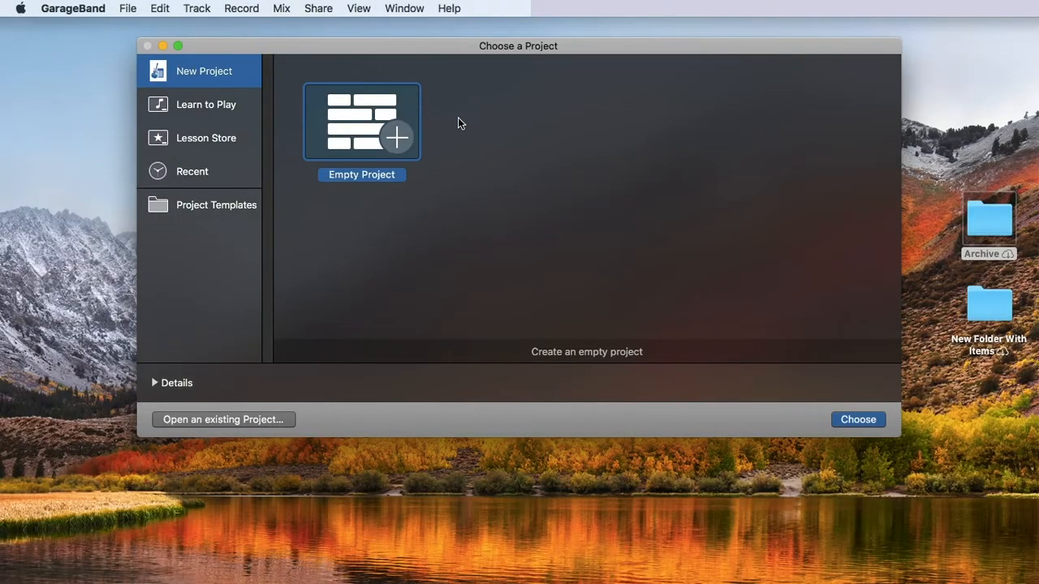
mouse_move(360, 136)
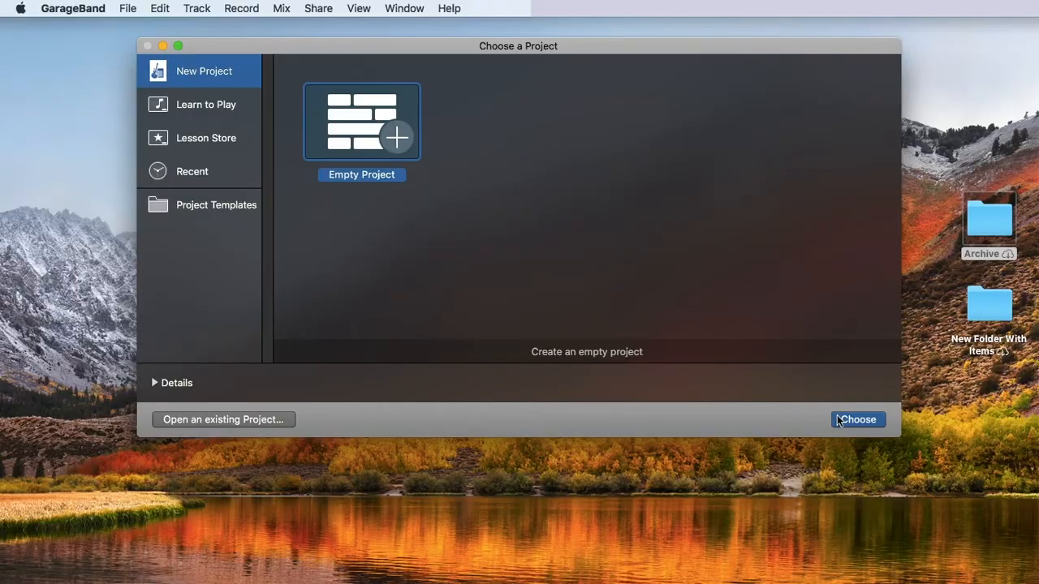
Start a new empty project so the track type dialog appears
left_click(856, 419)
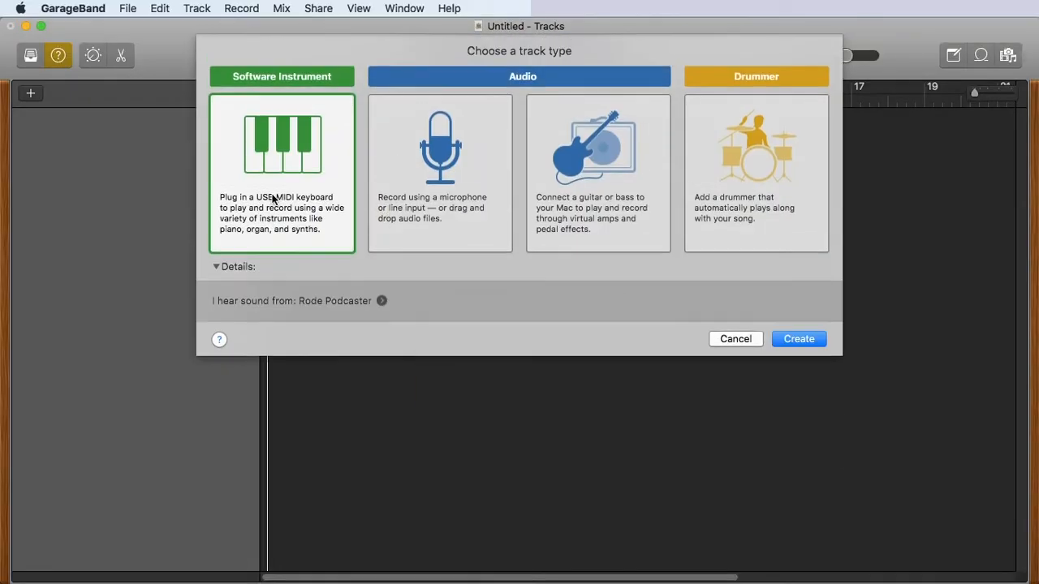
mouse_move(477, 298)
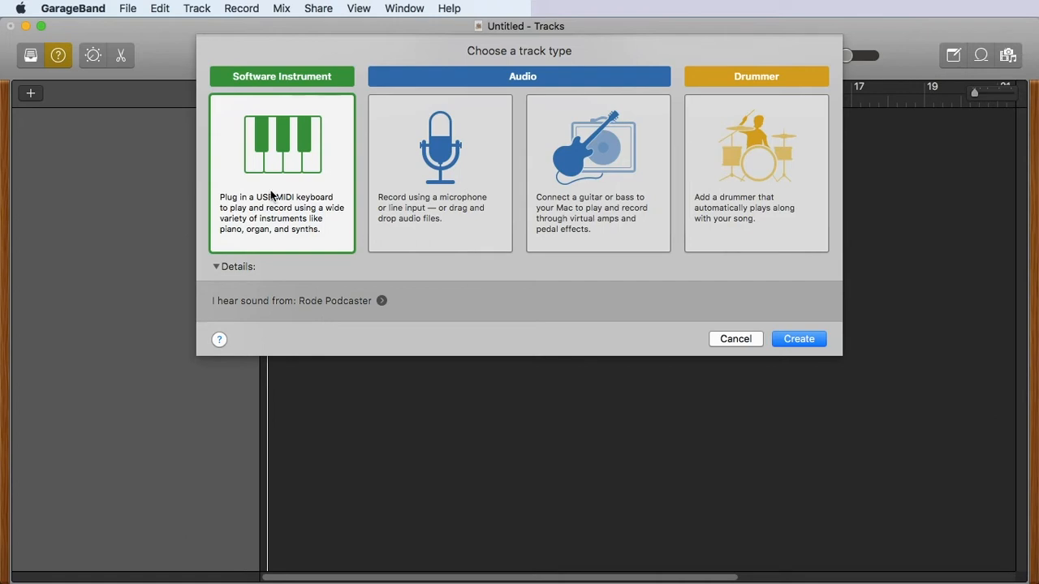
mouse_move(442, 198)
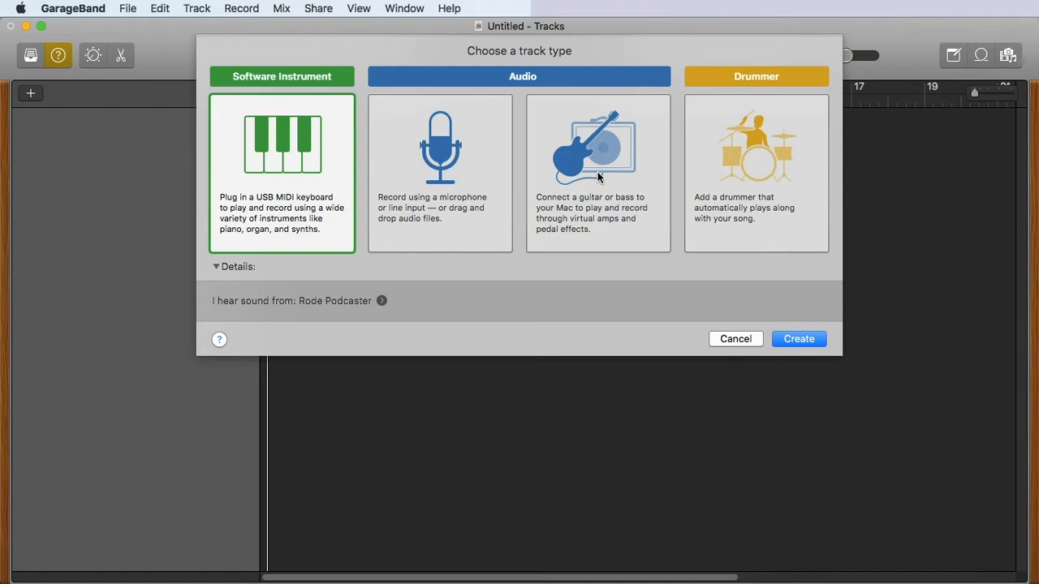
mouse_move(729, 171)
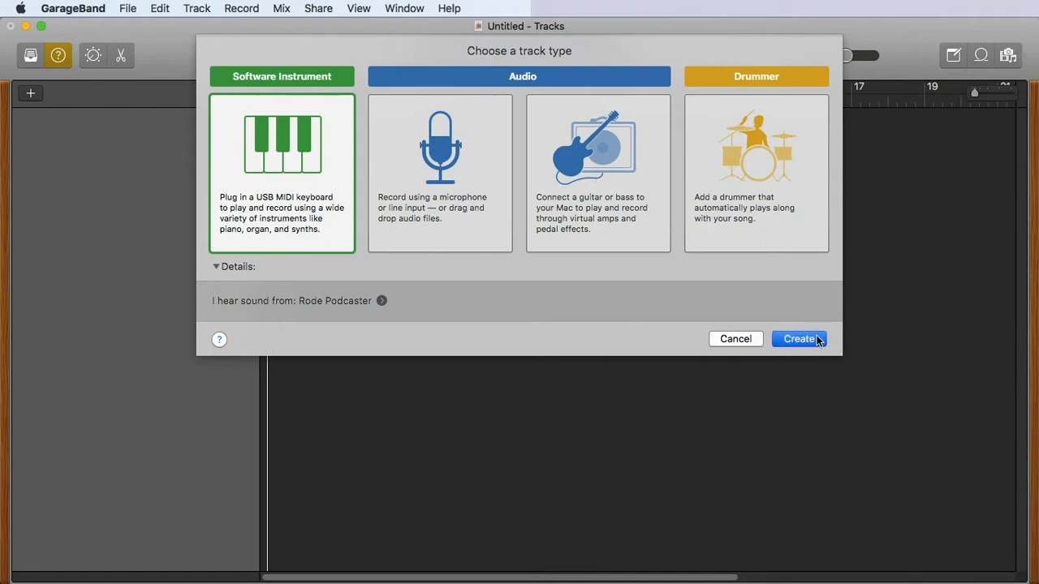
Create the Classic Electric Piano software instrument track and show the Quick Help coaching tips
left_click(798, 339)
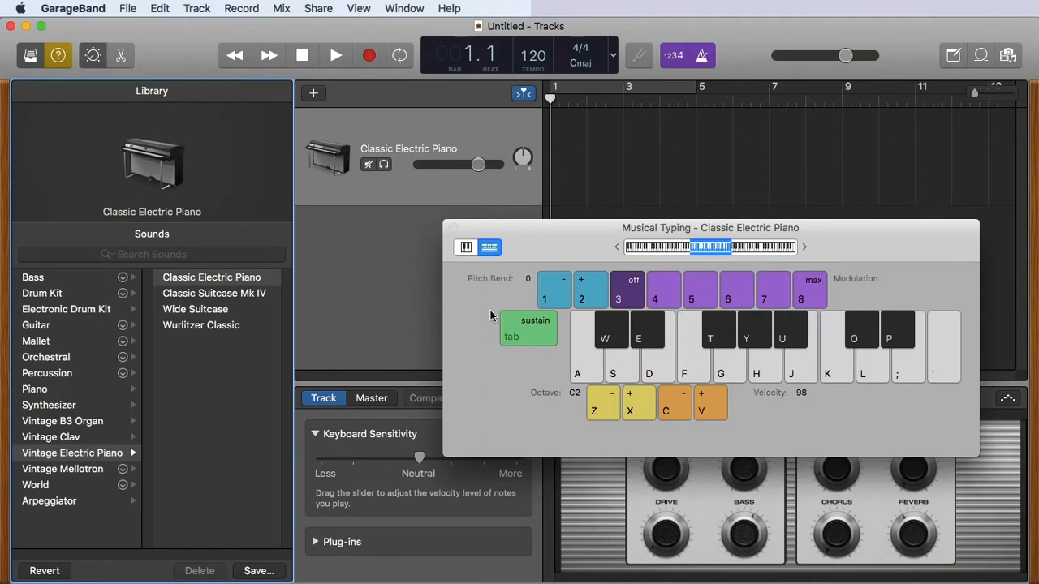
mouse_move(477, 303)
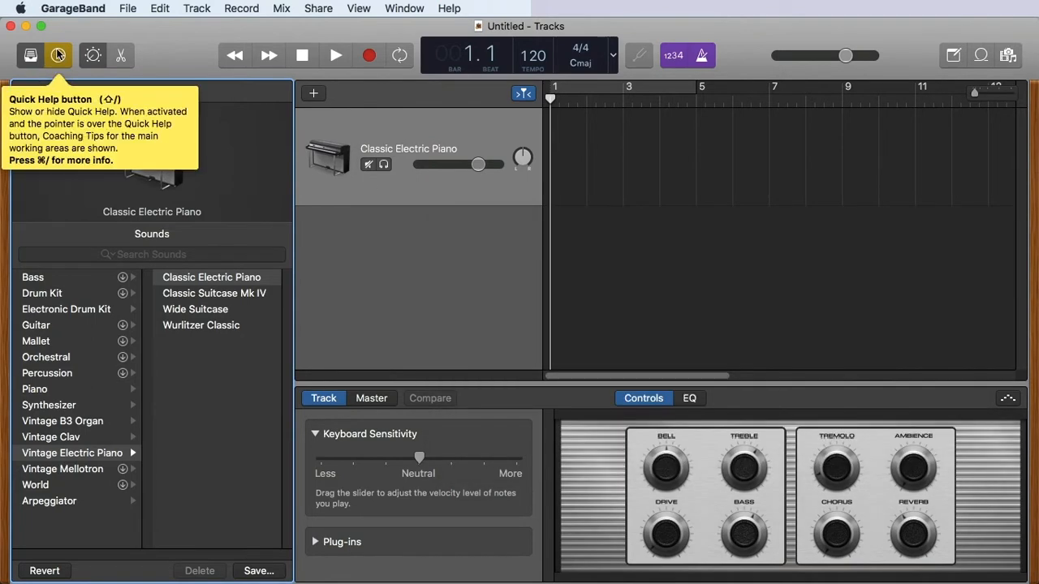
left_click(58, 55)
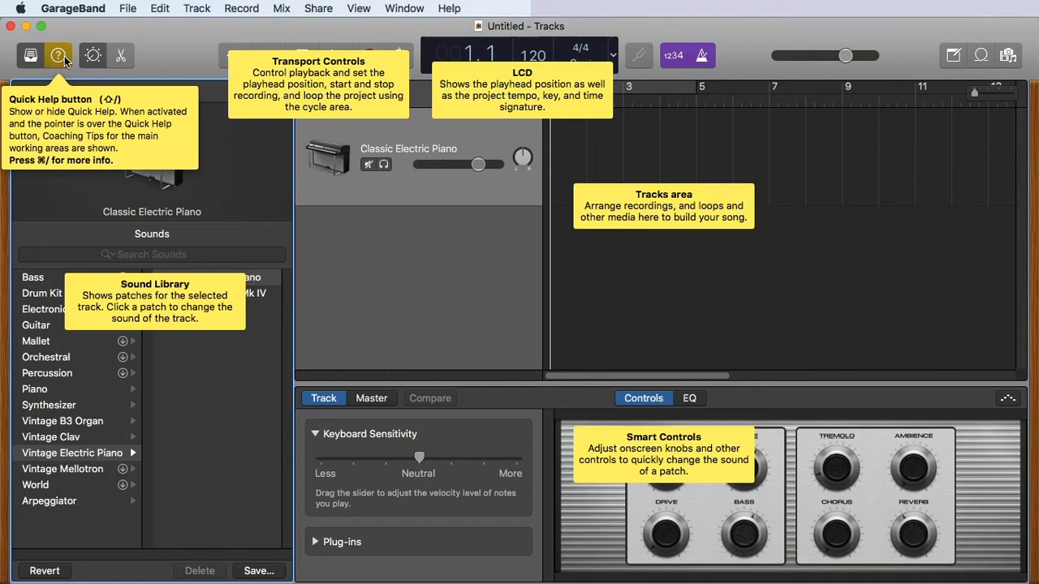
mouse_move(331, 187)
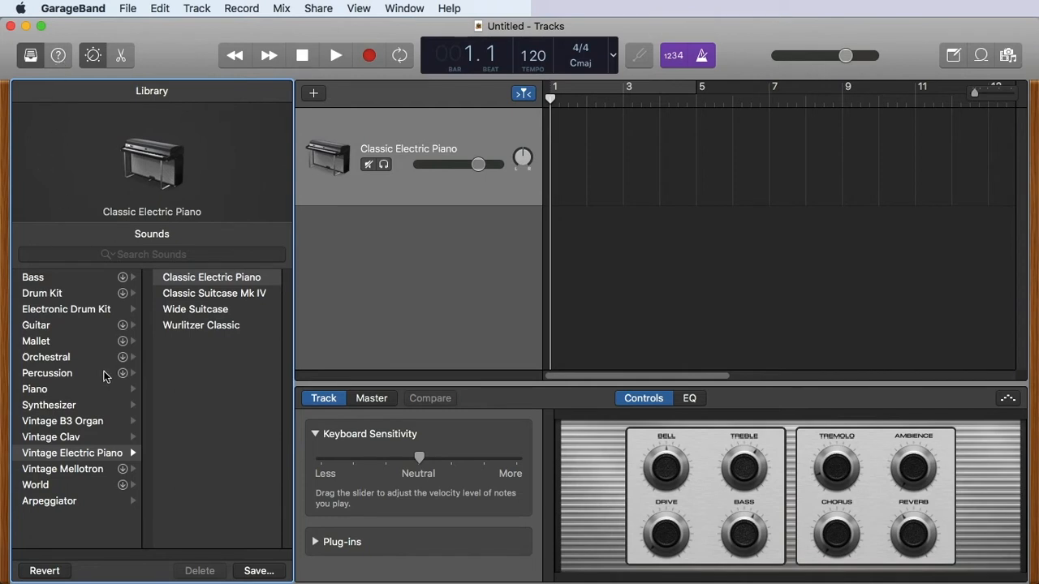
mouse_move(413, 194)
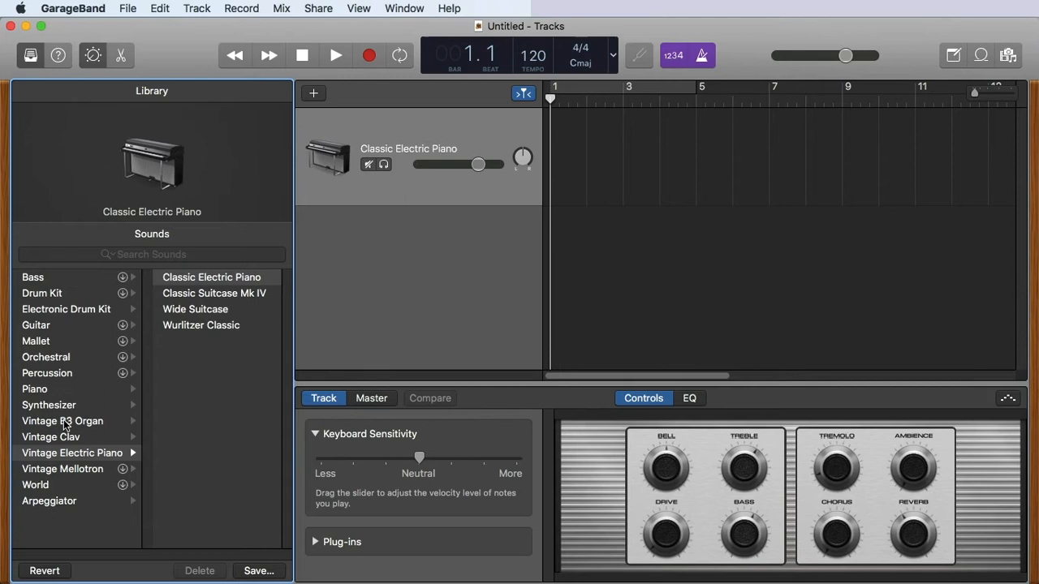
Switch the track's patch to Steinway Grand Piano from the Library's Piano category
left_click(36, 390)
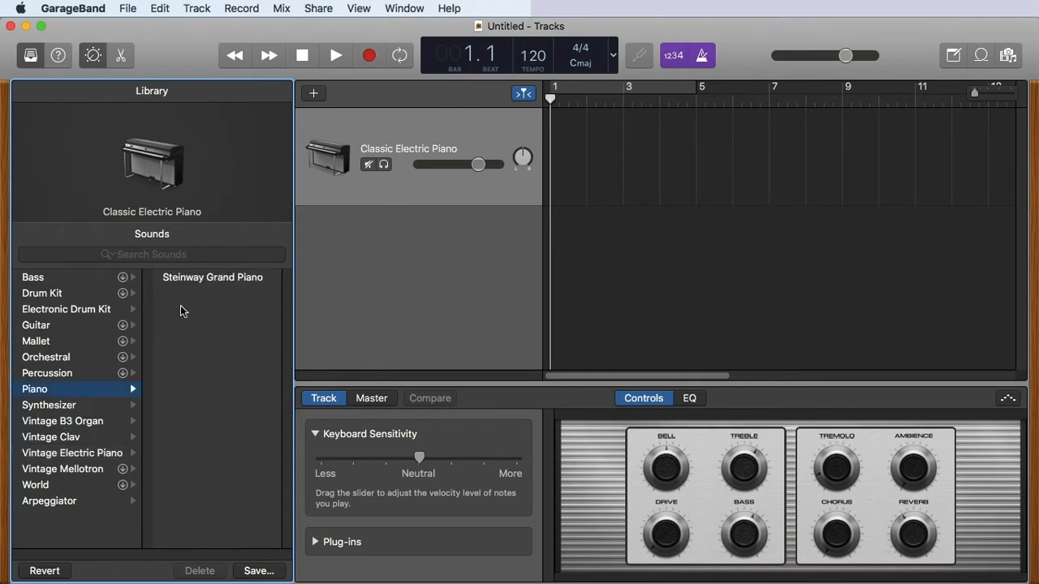
left_click(211, 276)
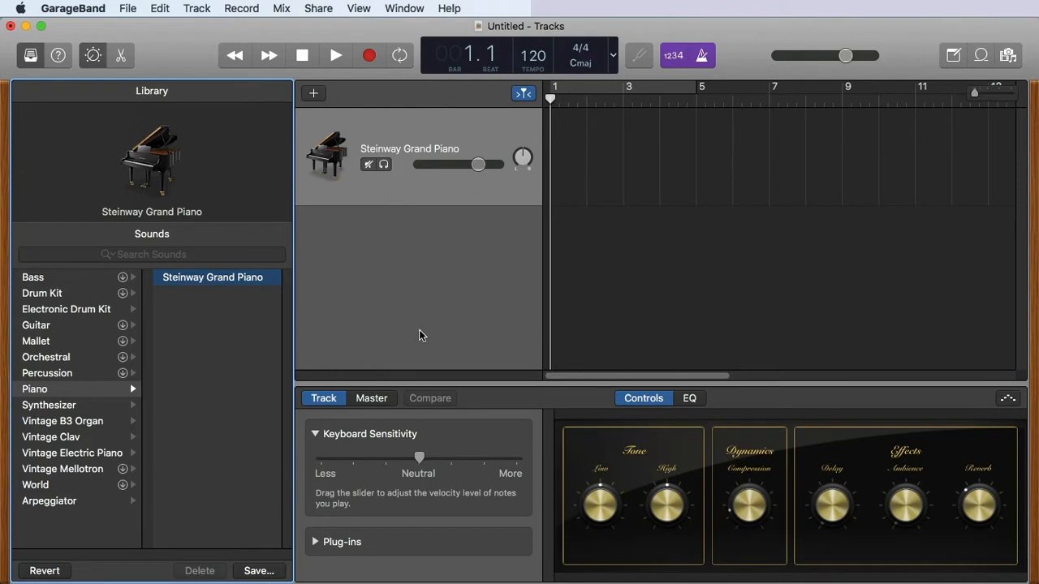
mouse_move(657, 195)
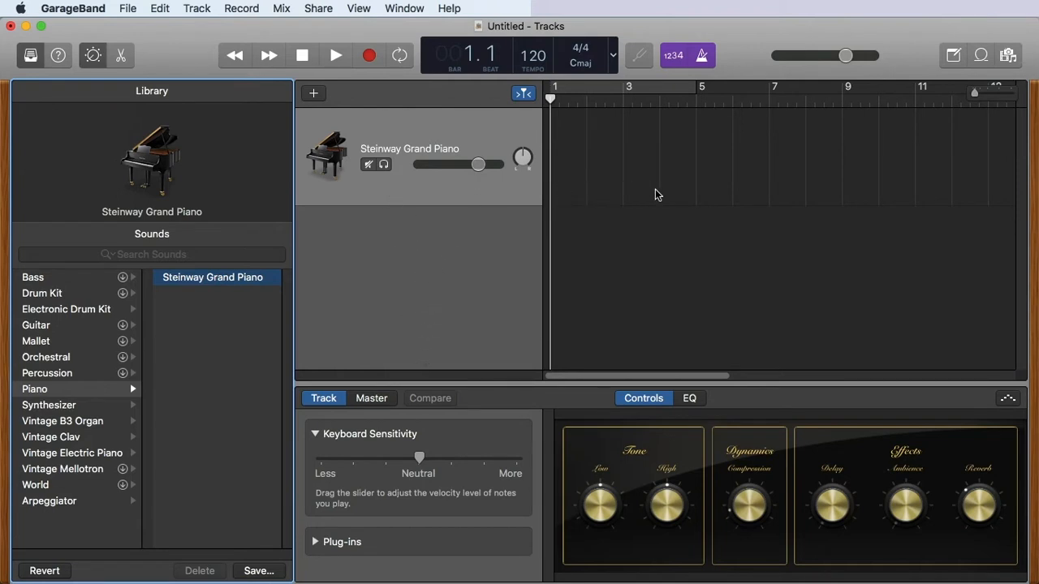
mouse_move(702, 198)
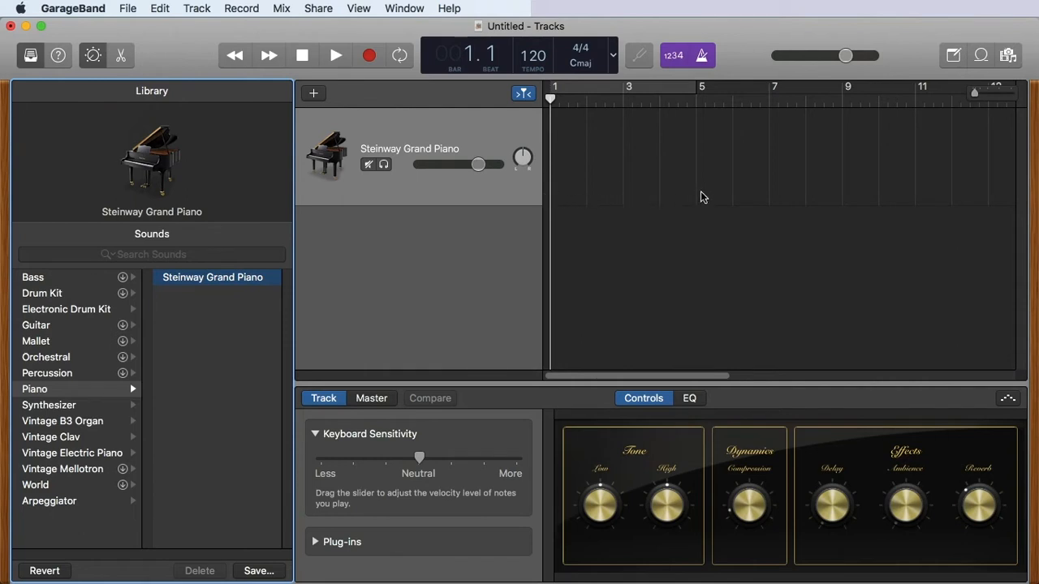
mouse_move(712, 477)
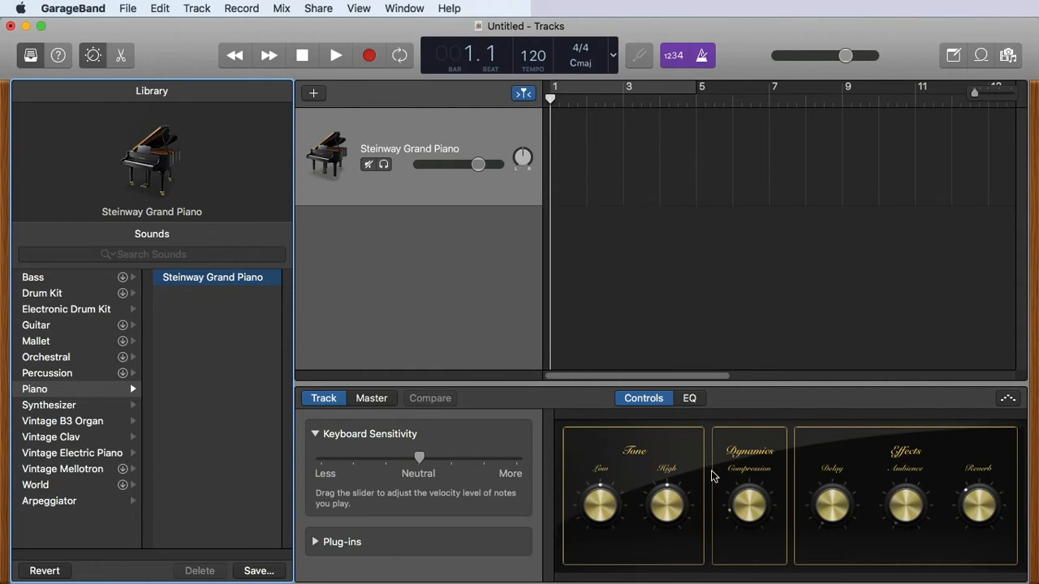
mouse_move(511, 350)
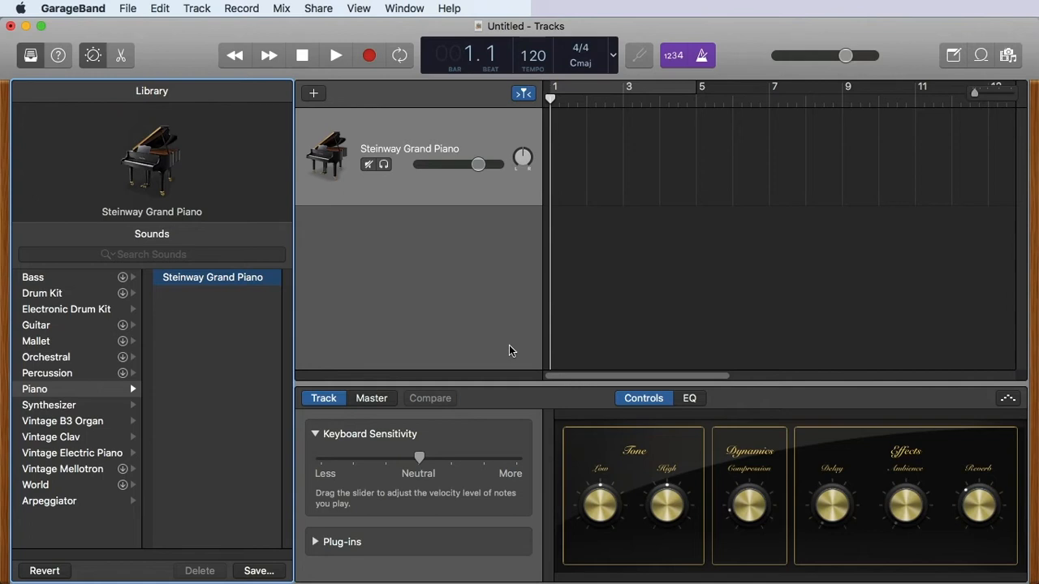
mouse_move(412, 193)
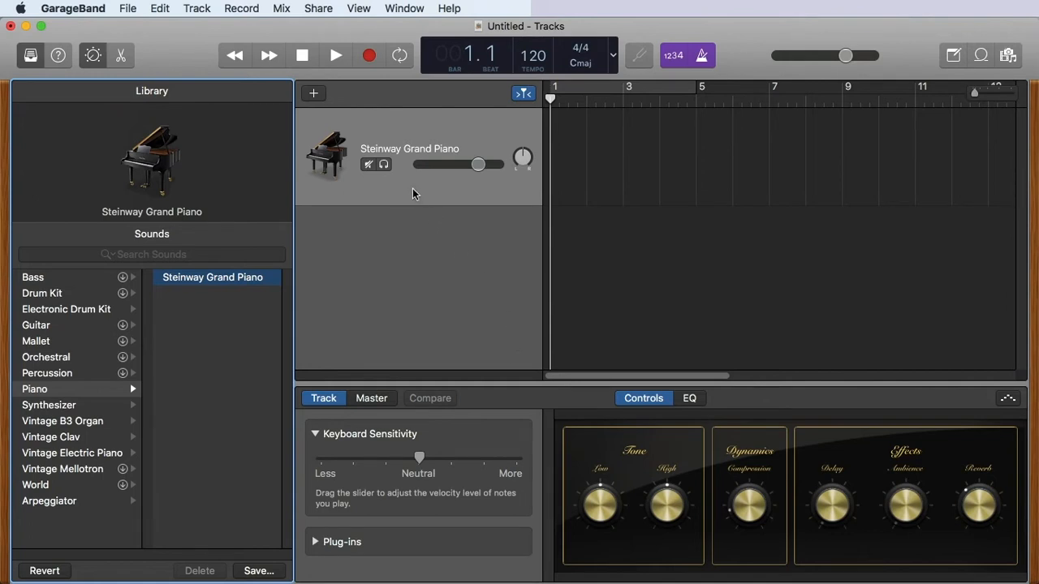
mouse_move(318, 126)
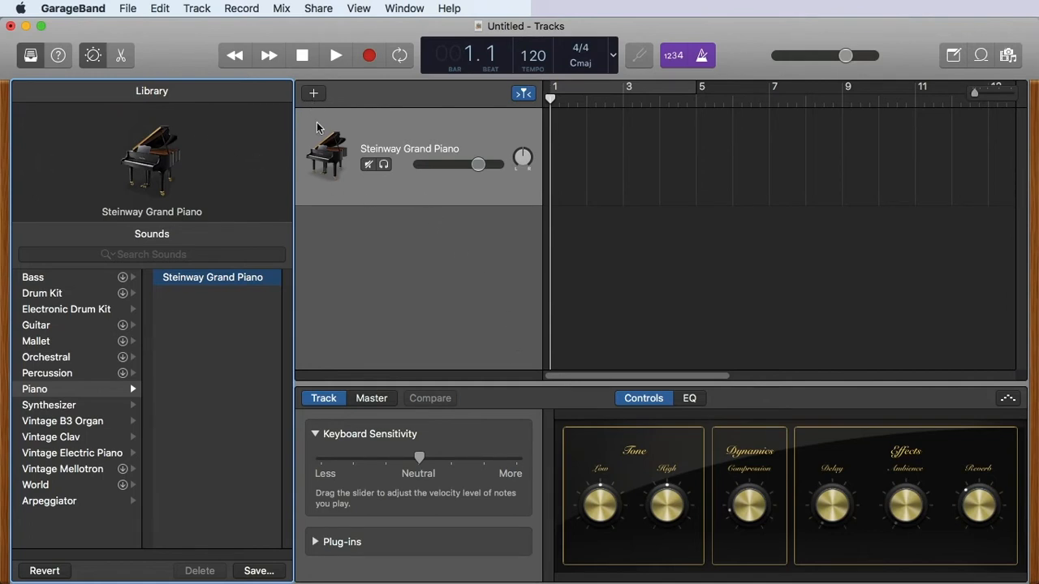
Hide the Smart Controls pane and save the project as MySoundtrack
left_click(58, 55)
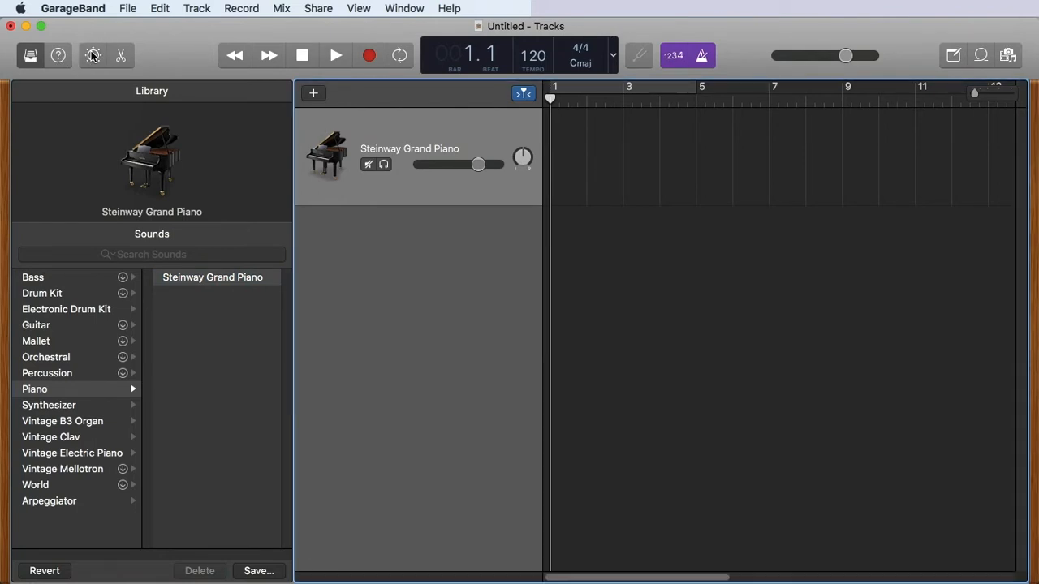
left_click(127, 8)
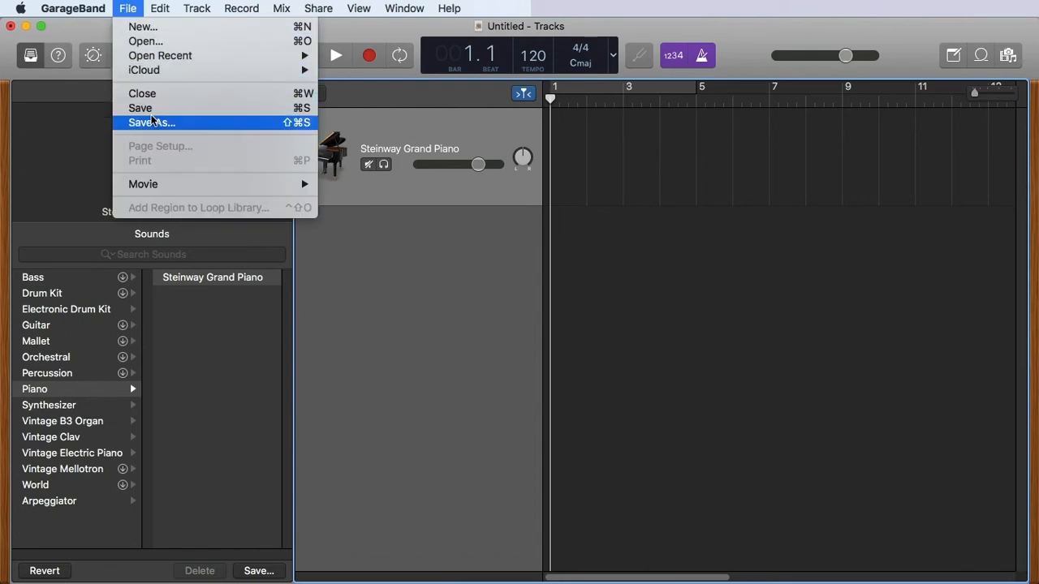
left_click(150, 124)
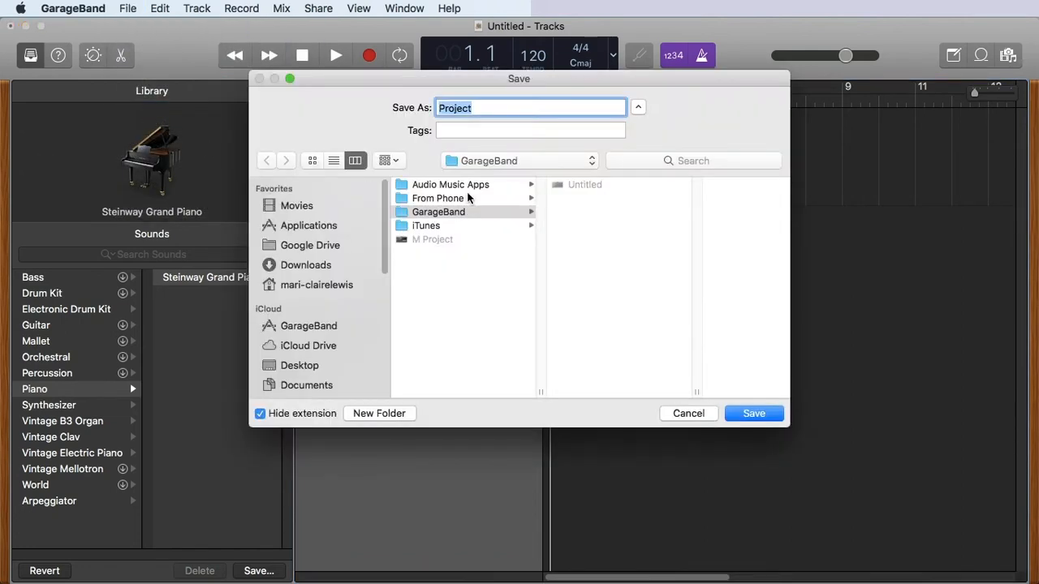
mouse_move(487, 189)
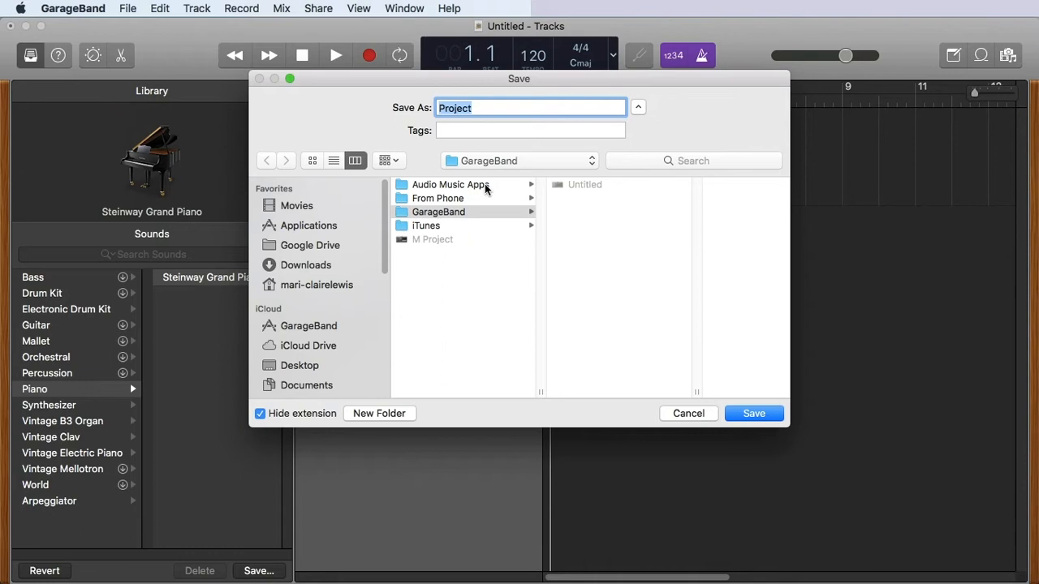
type("My")
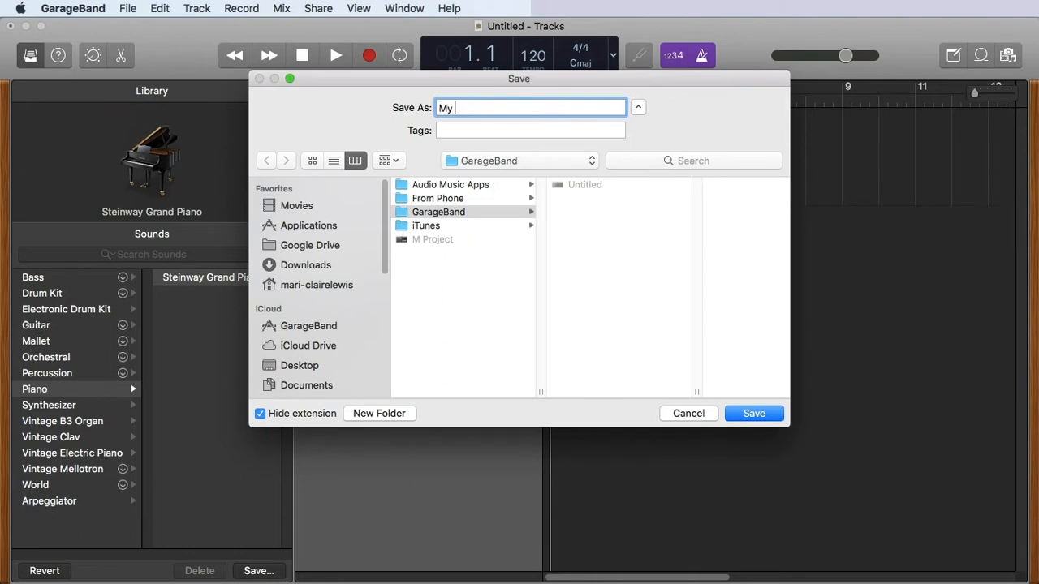
left_click(753, 414)
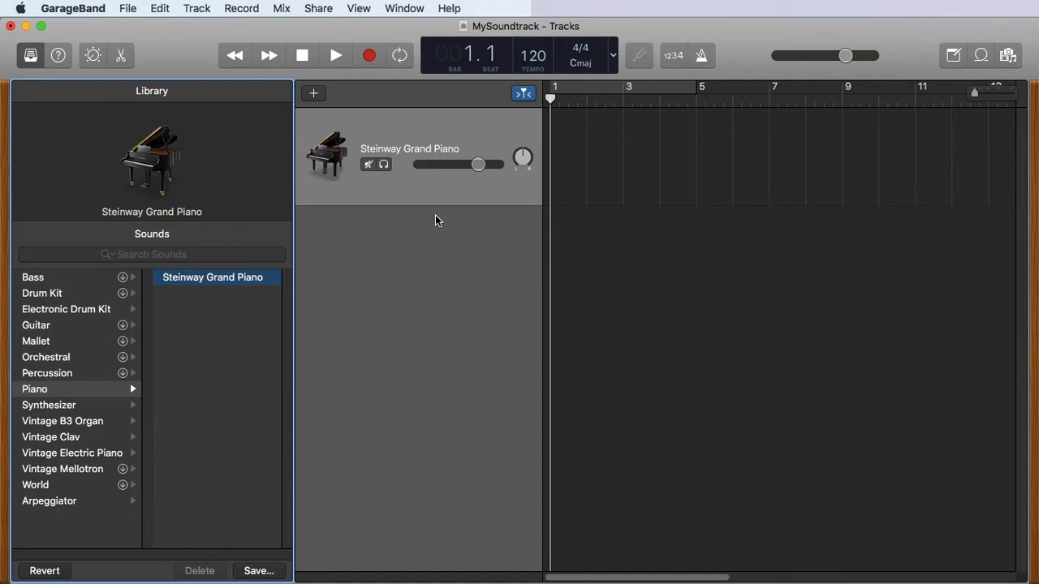
Import abstract_video.mov from Movies as the project's movie track
left_click(127, 8)
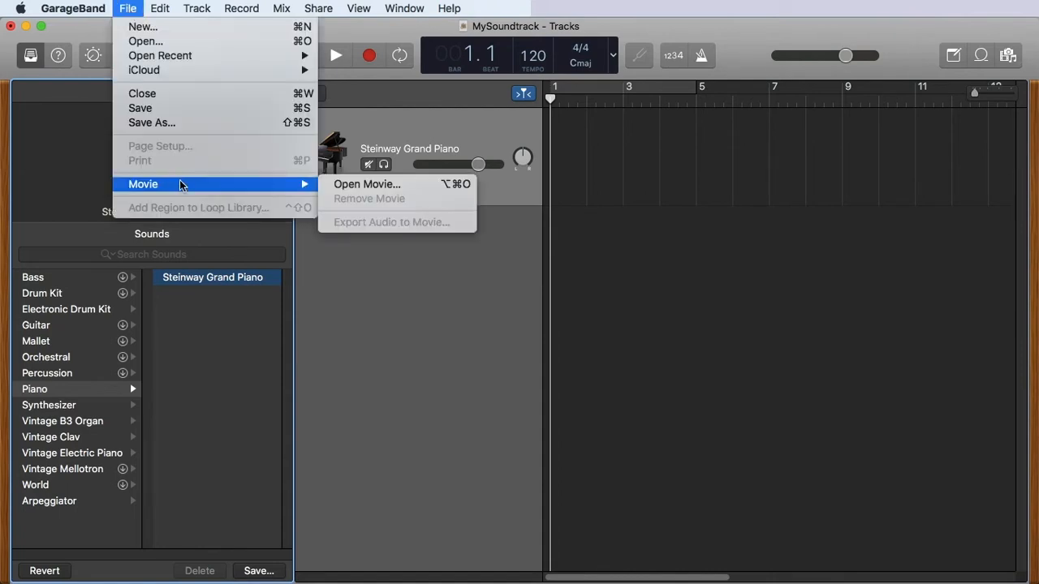
mouse_move(366, 185)
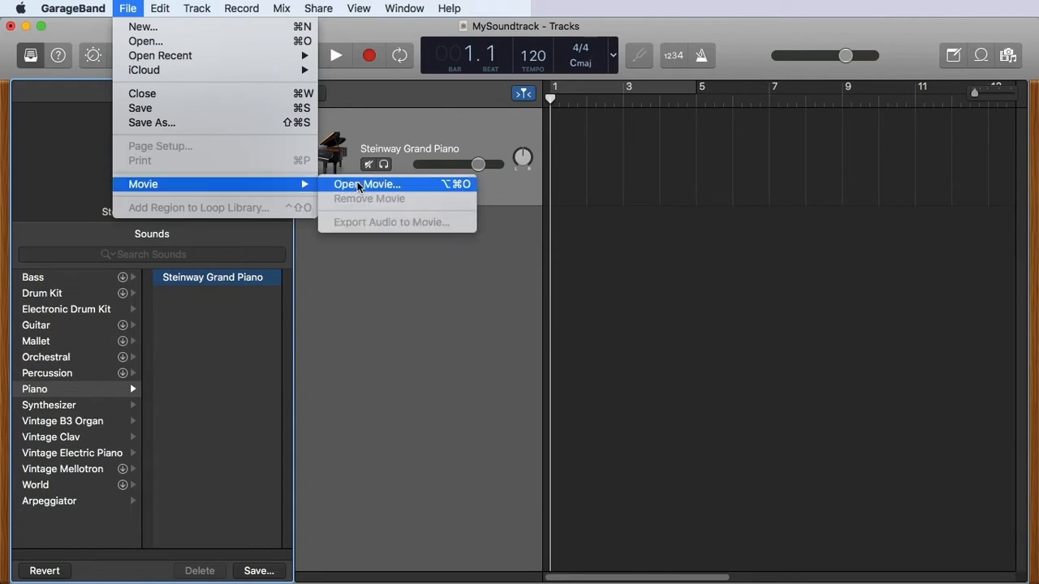
left_click(367, 184)
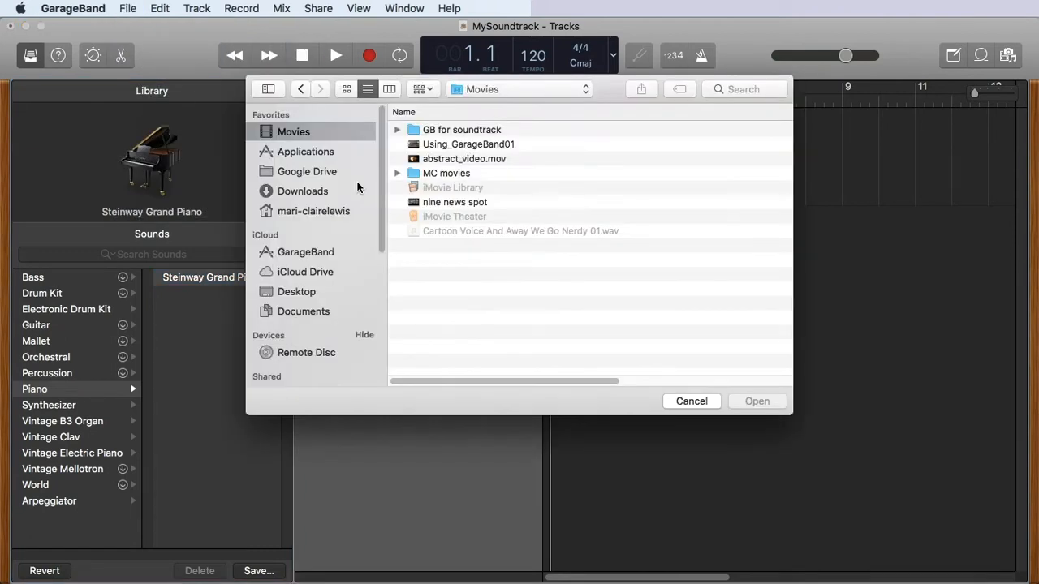
left_click(464, 159)
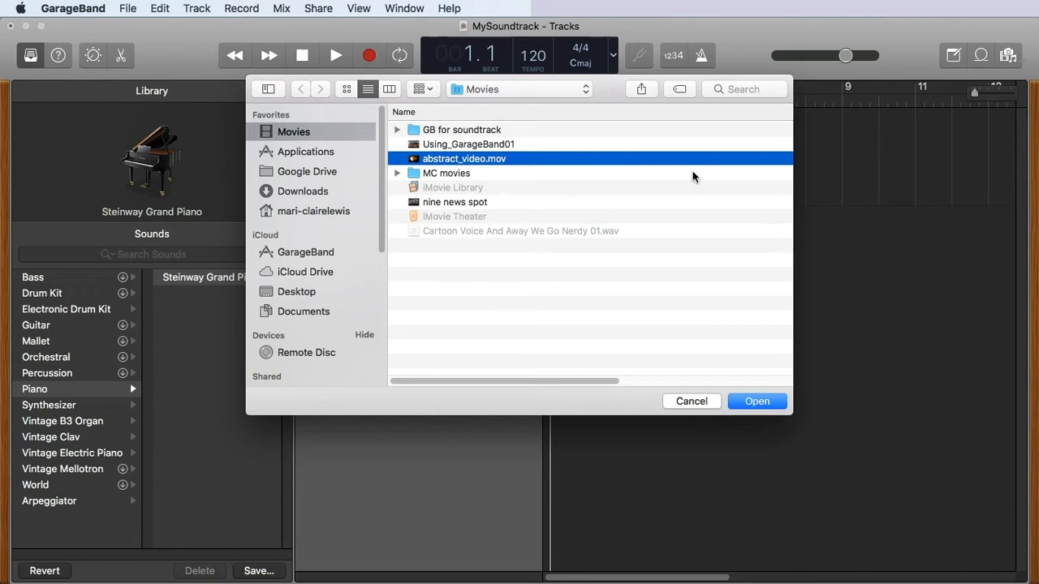
left_click(756, 401)
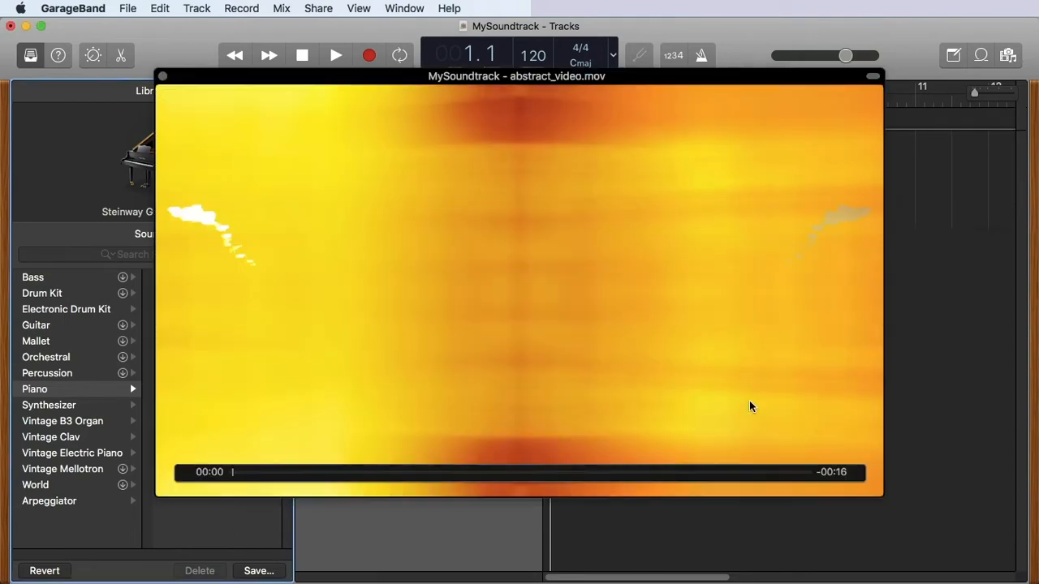
Scrub through the movie preview and close it
left_click_drag(234, 471, 429, 474)
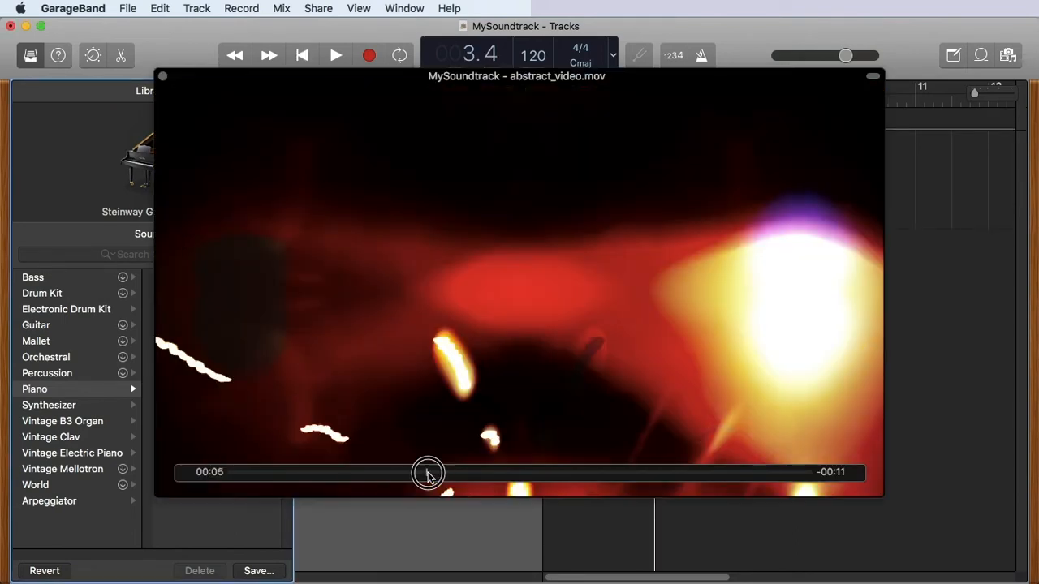
left_click_drag(428, 473, 360, 467)
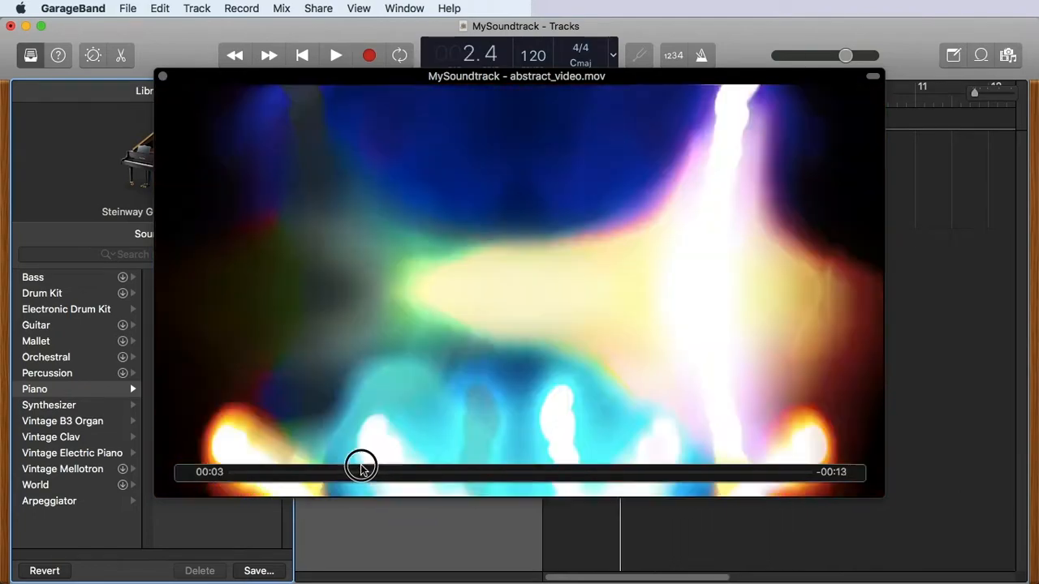
left_click_drag(360, 471, 331, 471)
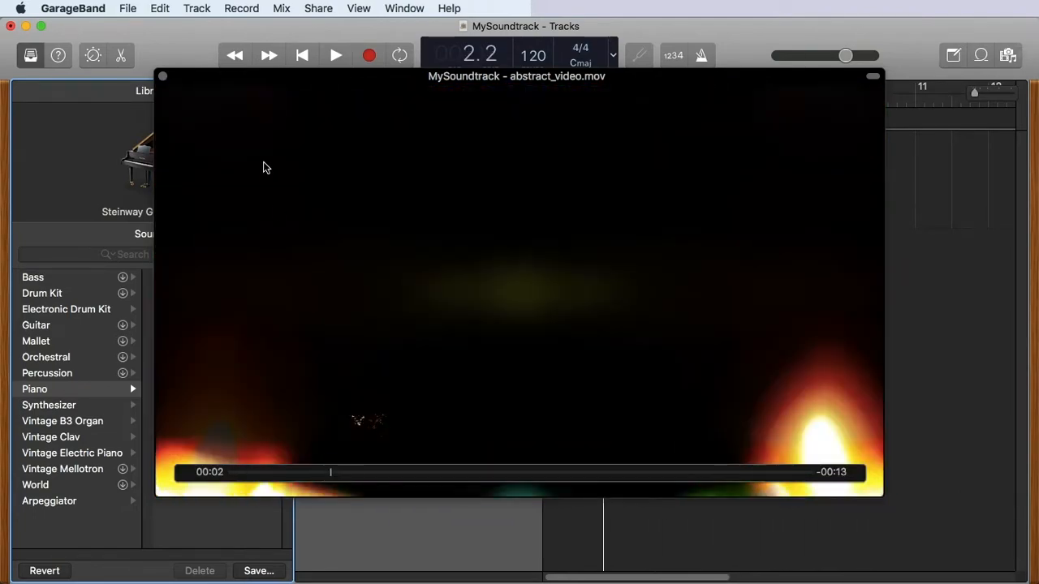
left_click(162, 76)
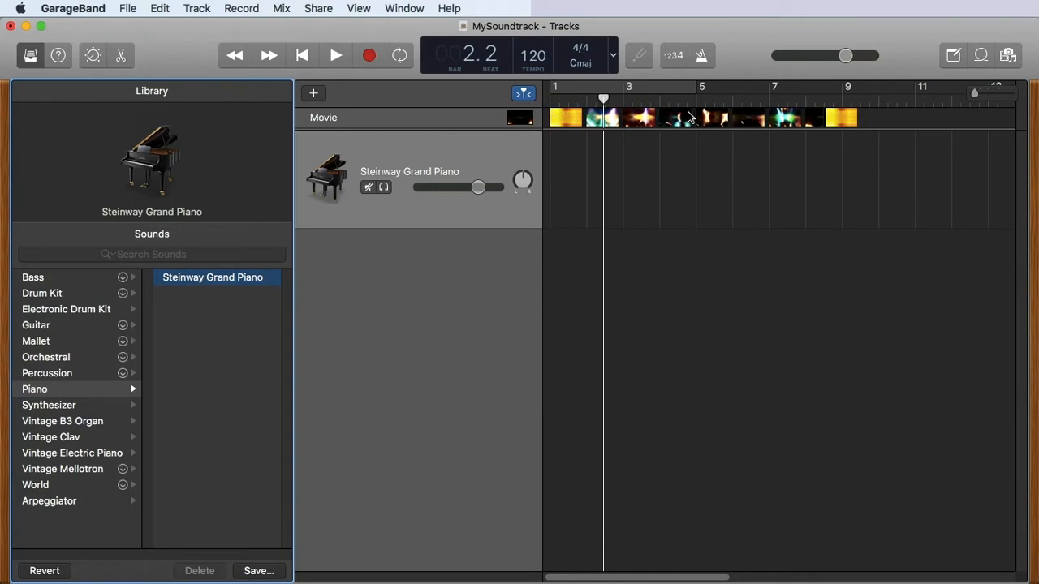
mouse_move(613, 171)
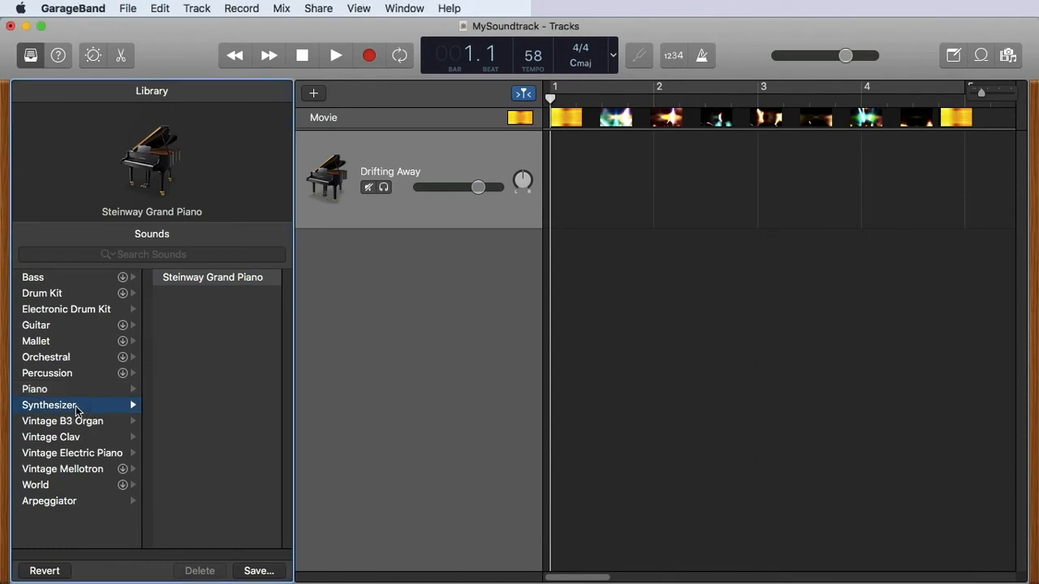
Give the track the Drifting Away pad sound from the Synthesizer category
left_click(51, 406)
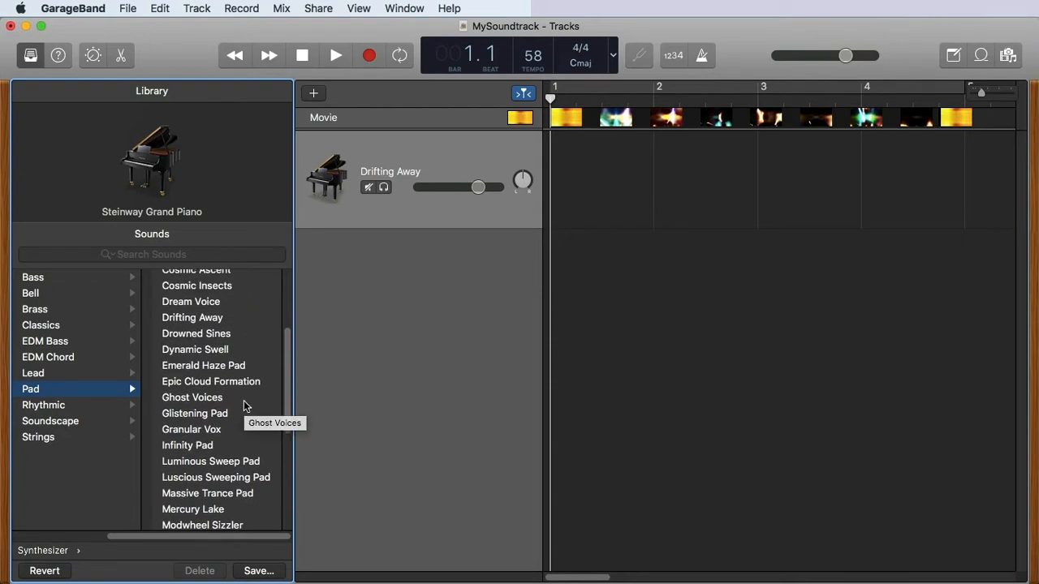
left_click(191, 317)
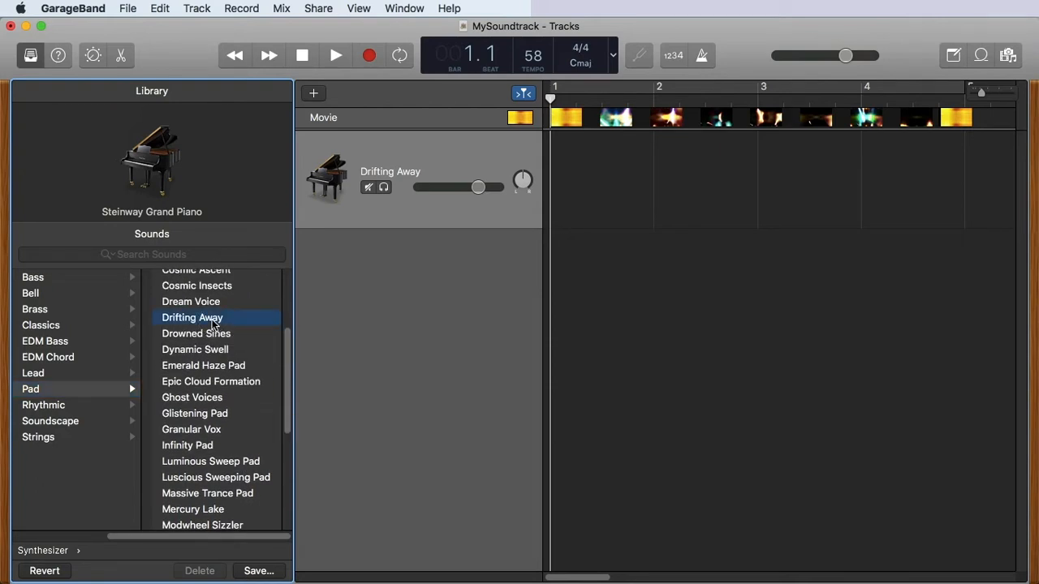
left_click(192, 316)
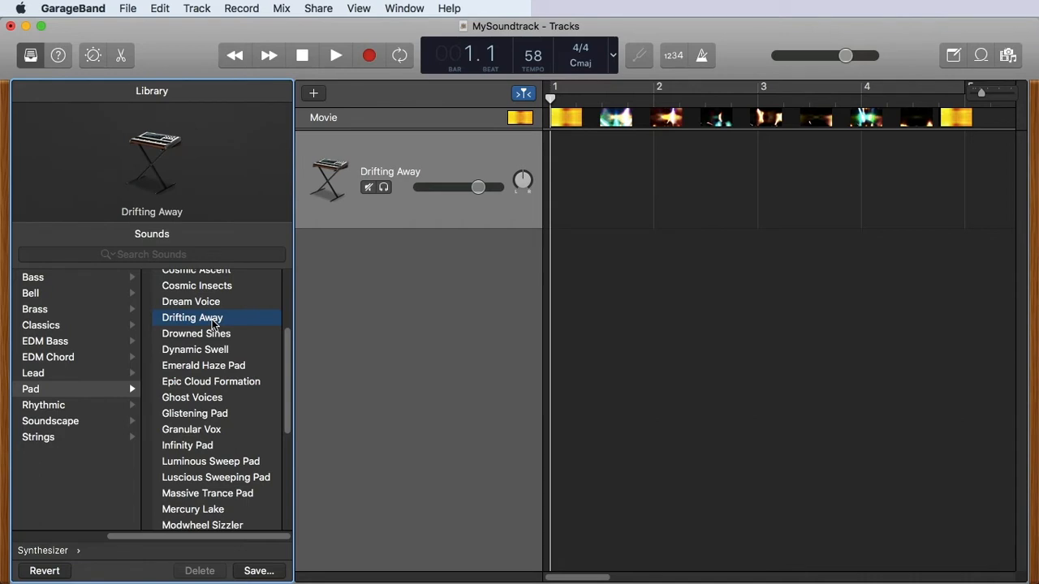
mouse_move(478, 158)
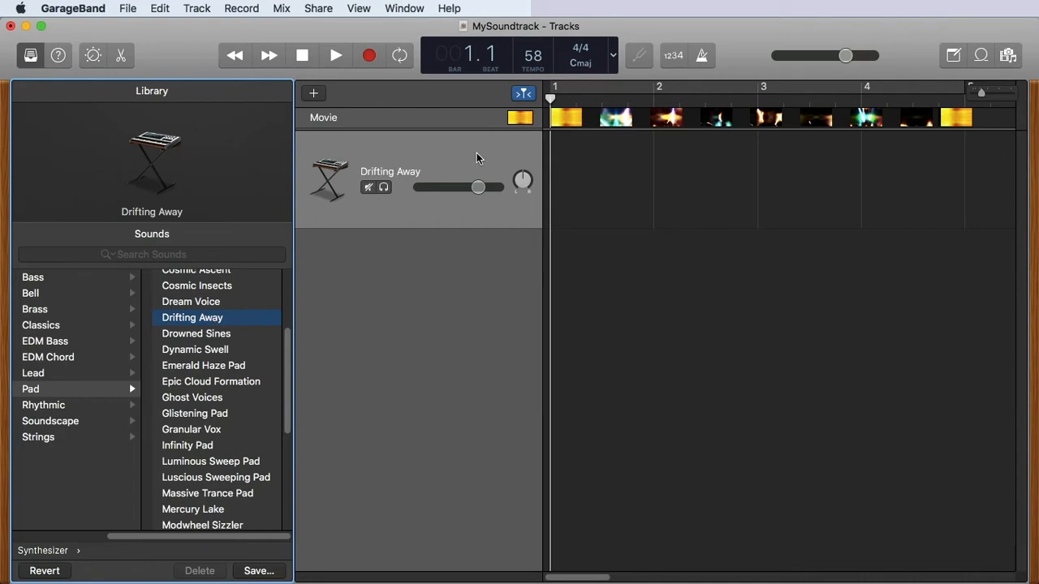
Show the Musical Typing keyboard and play a test note on the Drifting Away pad
left_click(403, 8)
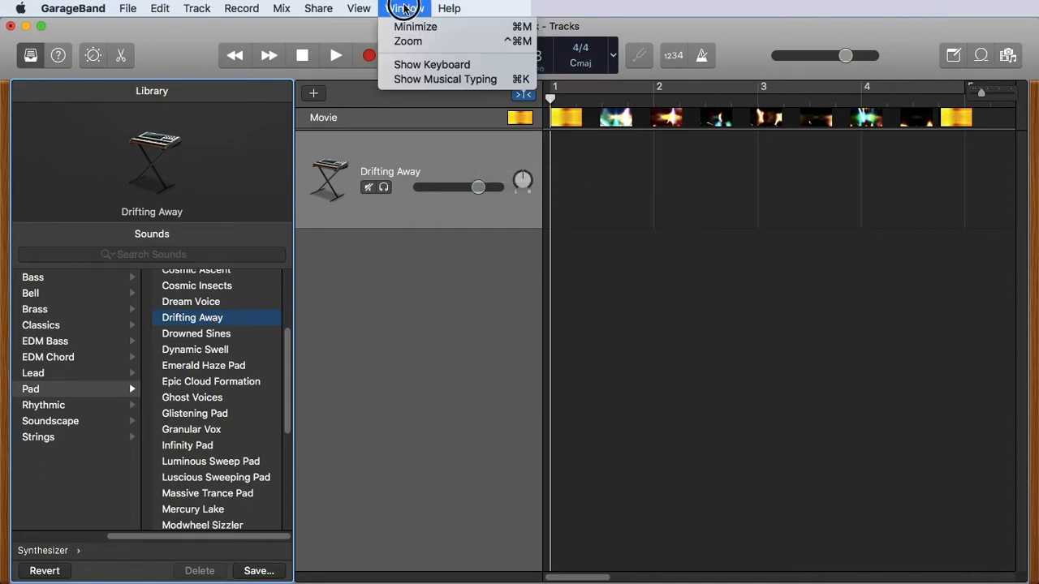
mouse_move(445, 78)
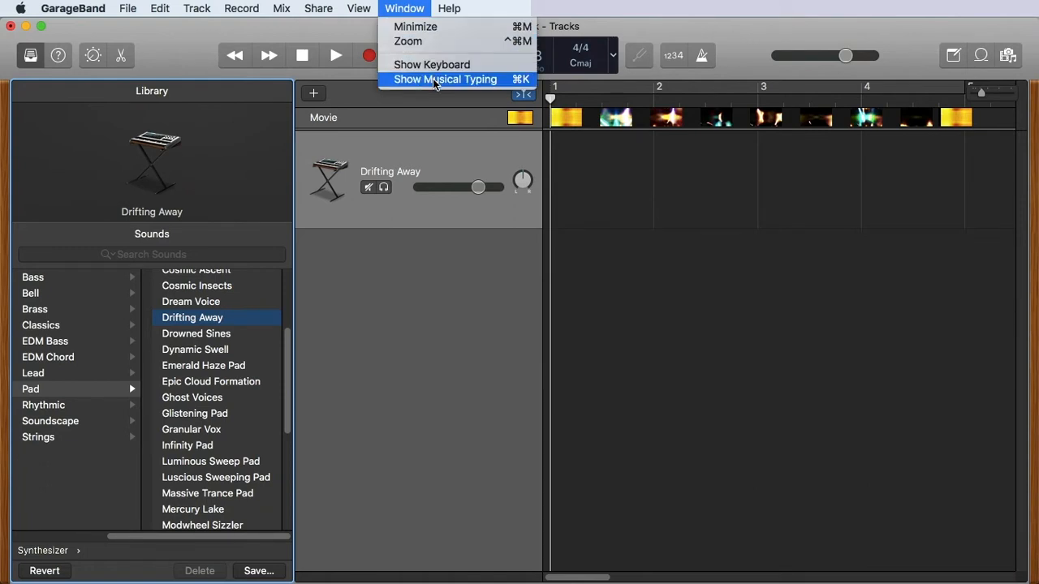
left_click(445, 78)
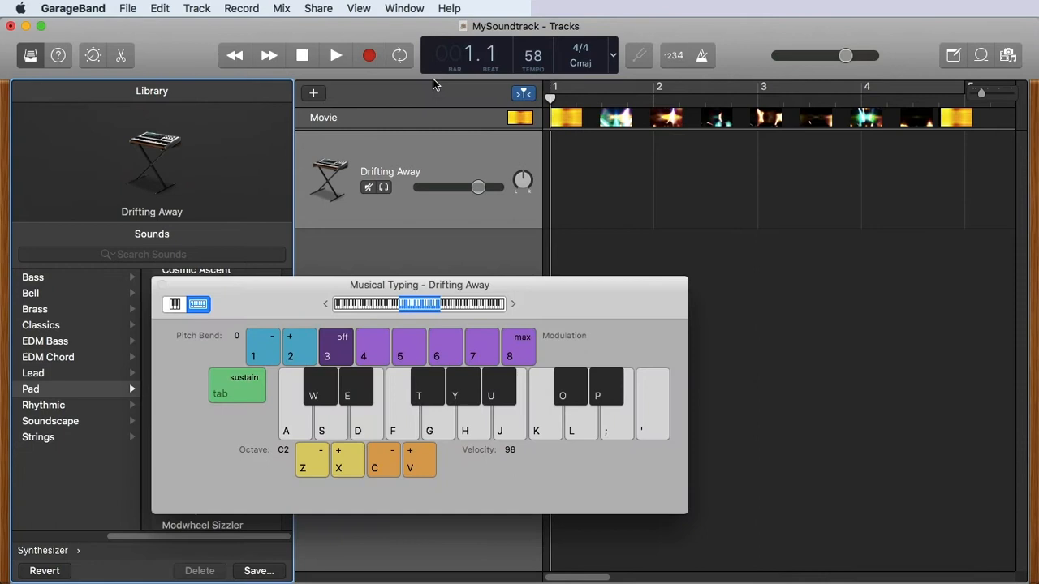
mouse_move(363, 360)
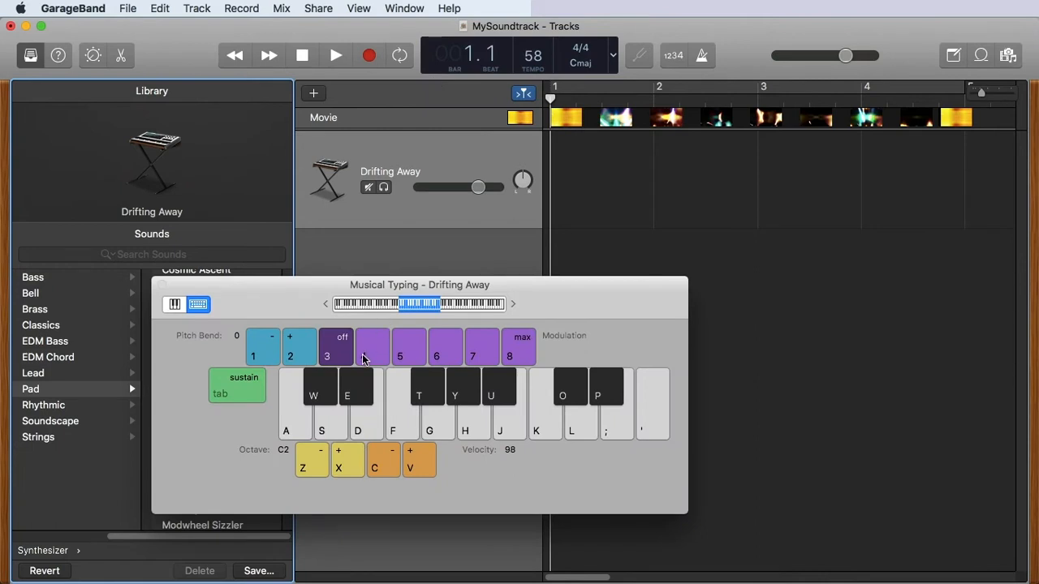
key("a")
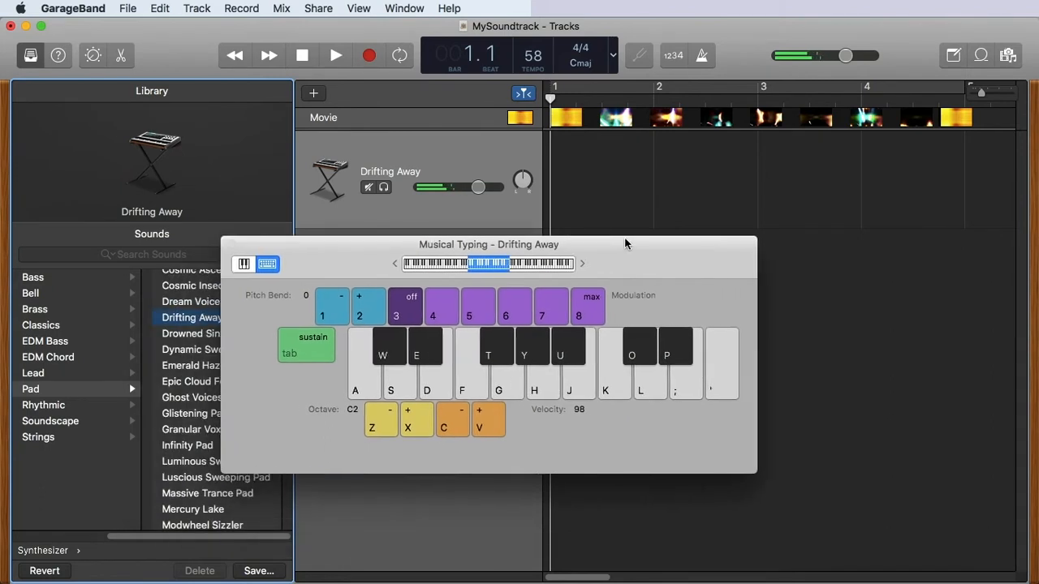
Move the Musical Typing window aside and show the Drifting Away smart controls with its Transform Pad
left_click_drag(487, 243, 554, 211)
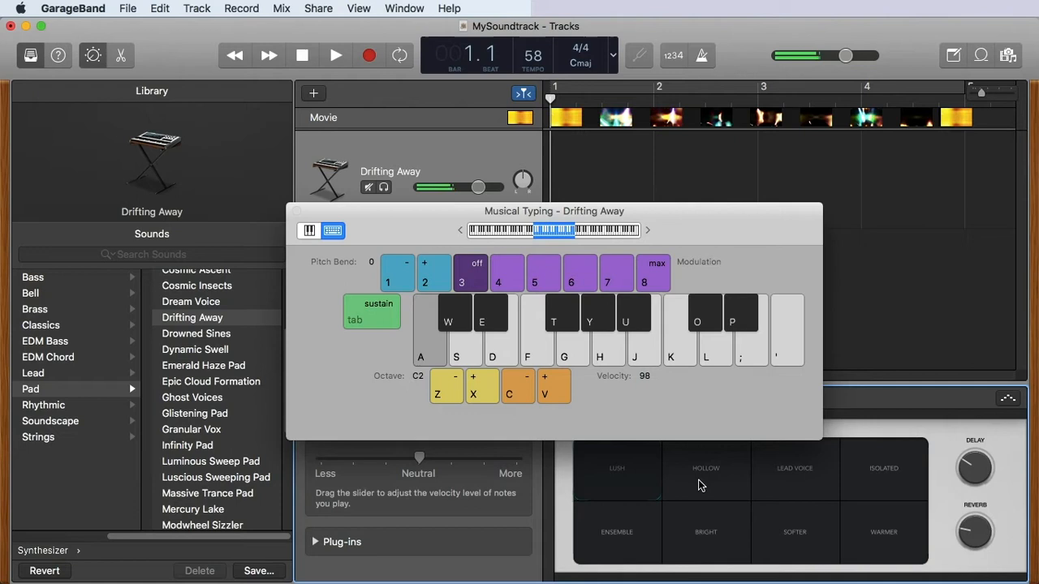
mouse_move(777, 481)
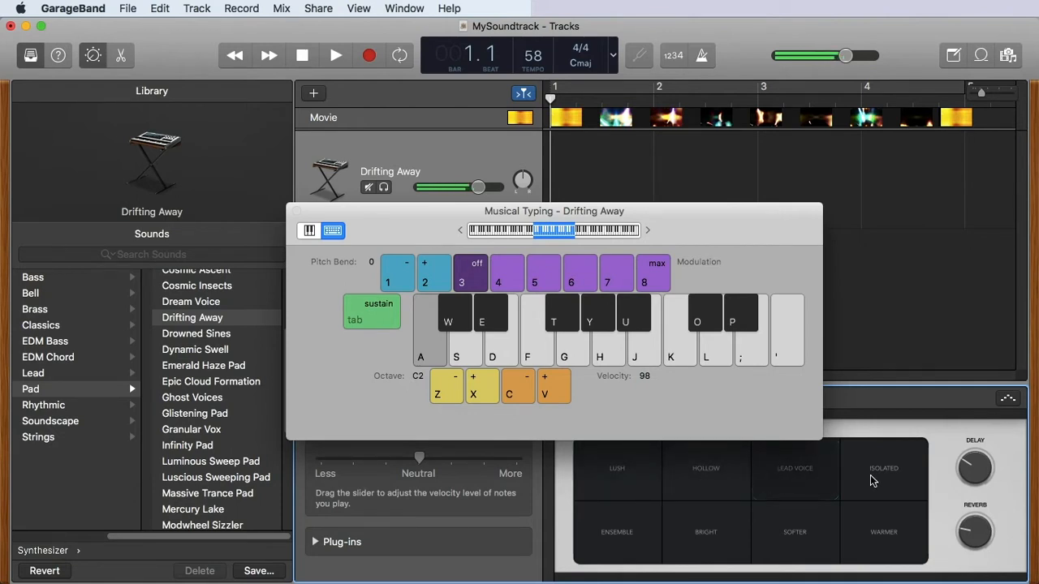
left_click(882, 467)
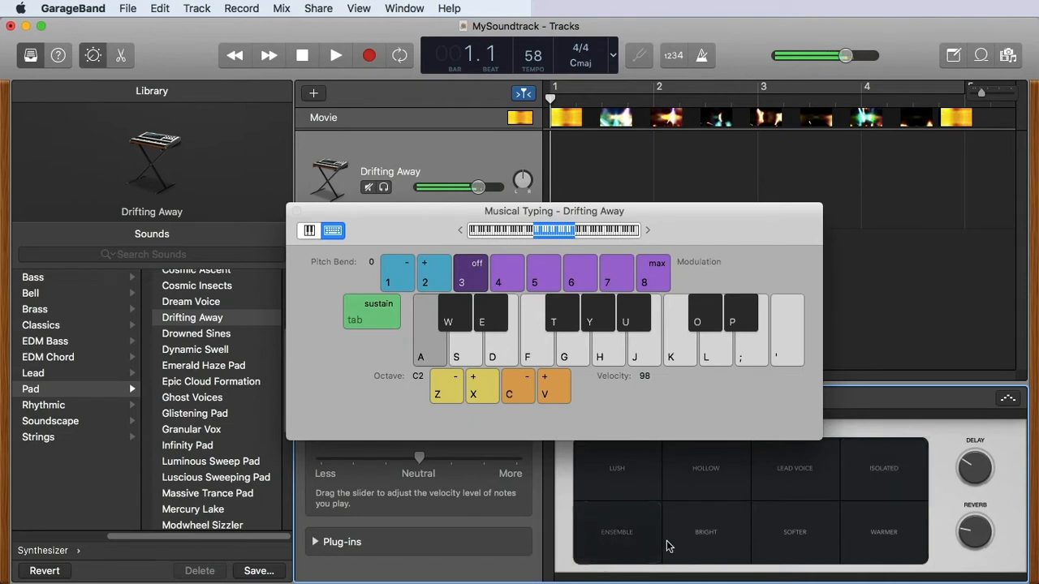
mouse_move(704, 545)
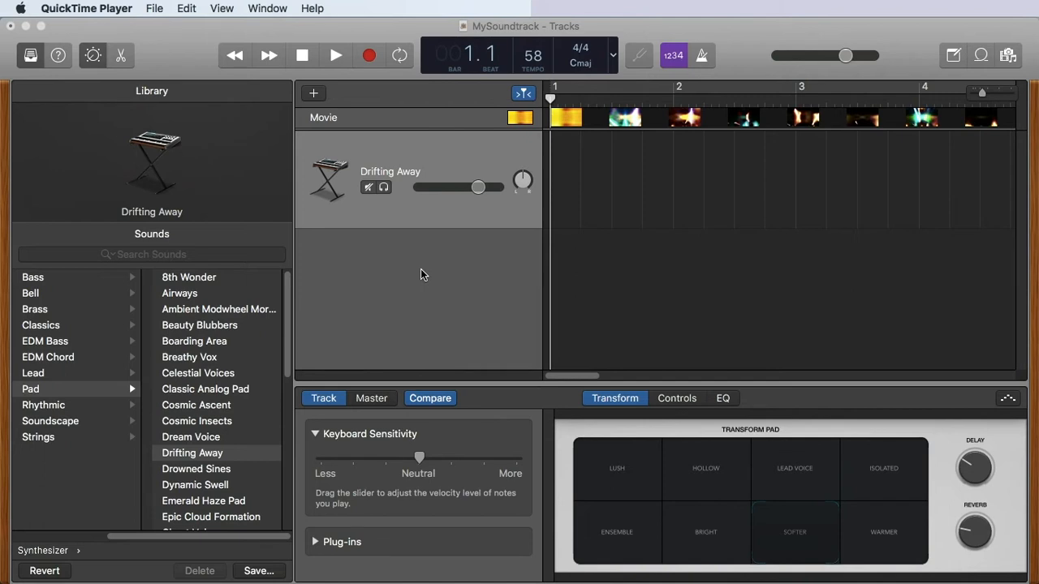
mouse_move(54, 104)
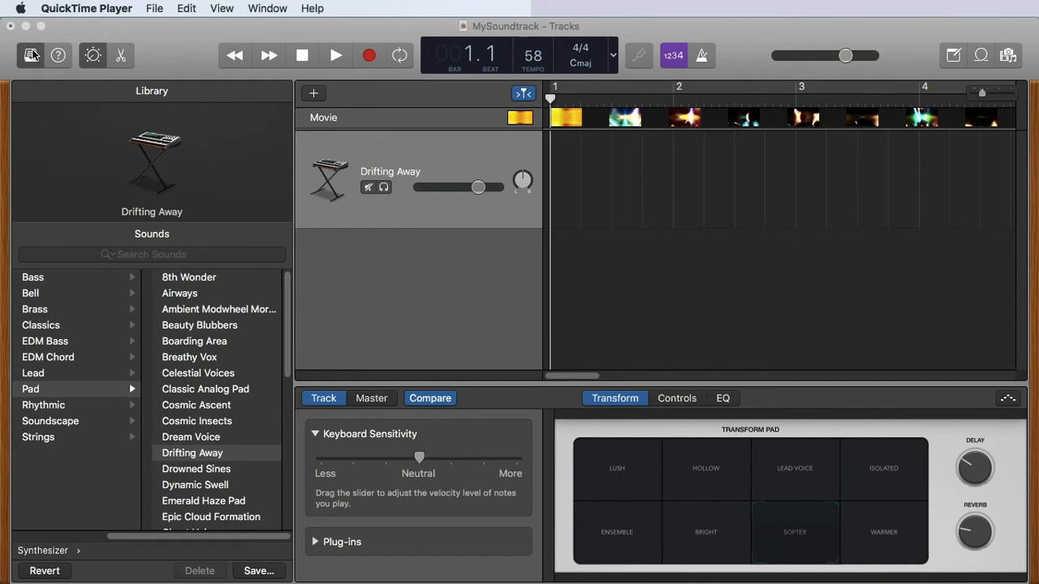
mouse_move(31, 55)
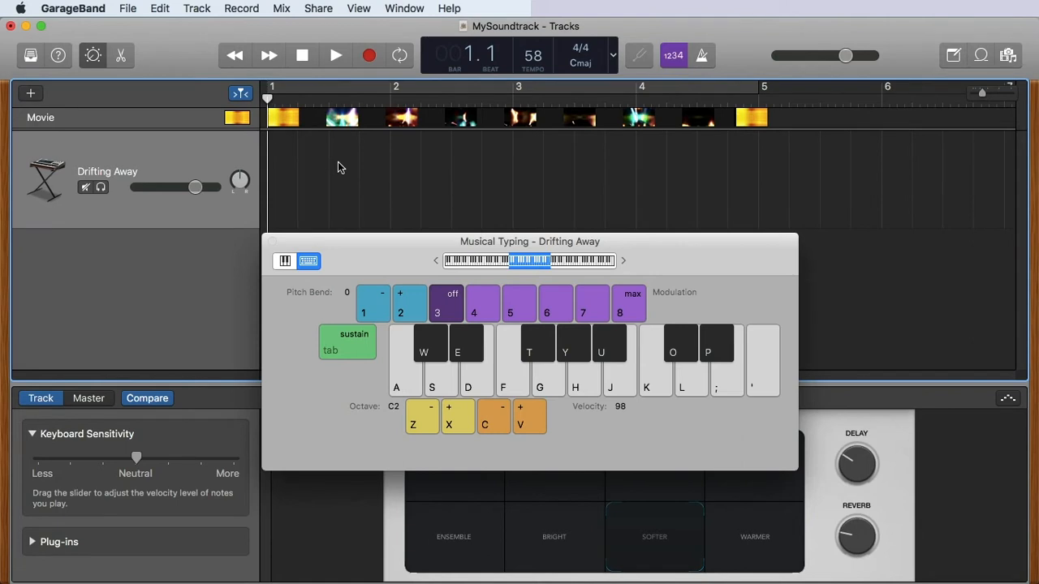
mouse_move(369, 56)
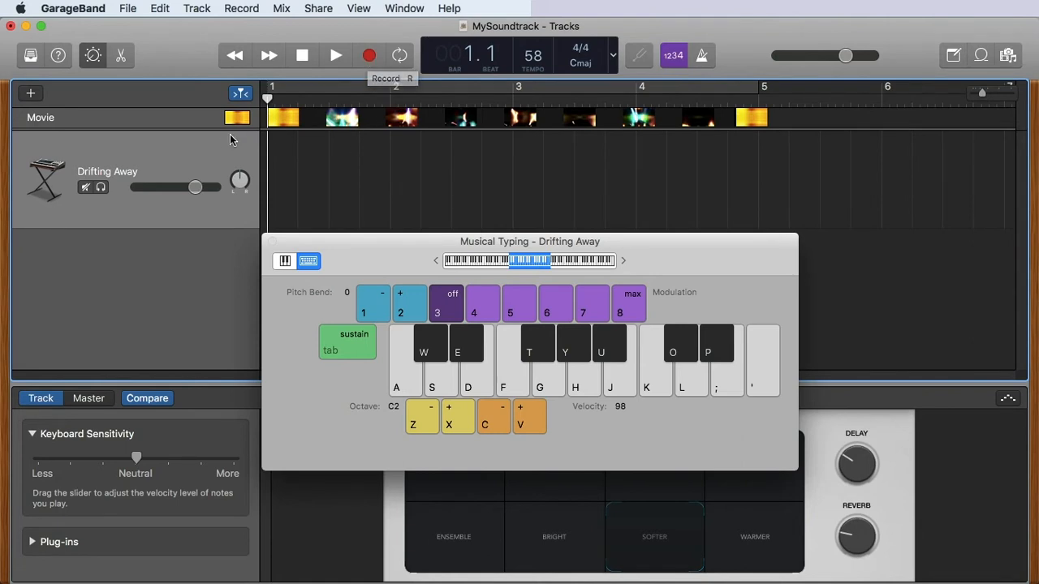
mouse_move(321, 158)
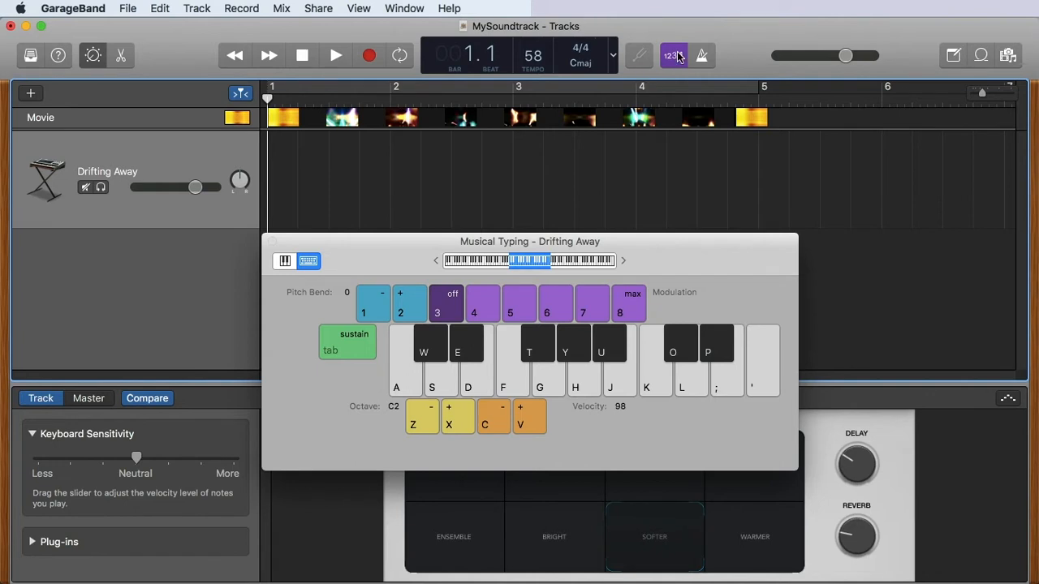
mouse_move(673, 55)
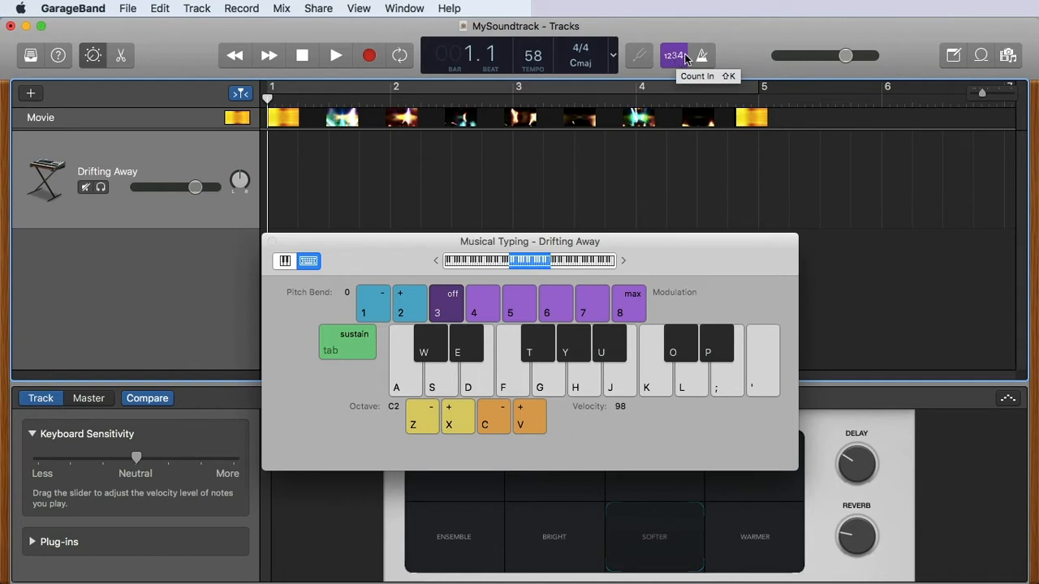
mouse_move(701, 55)
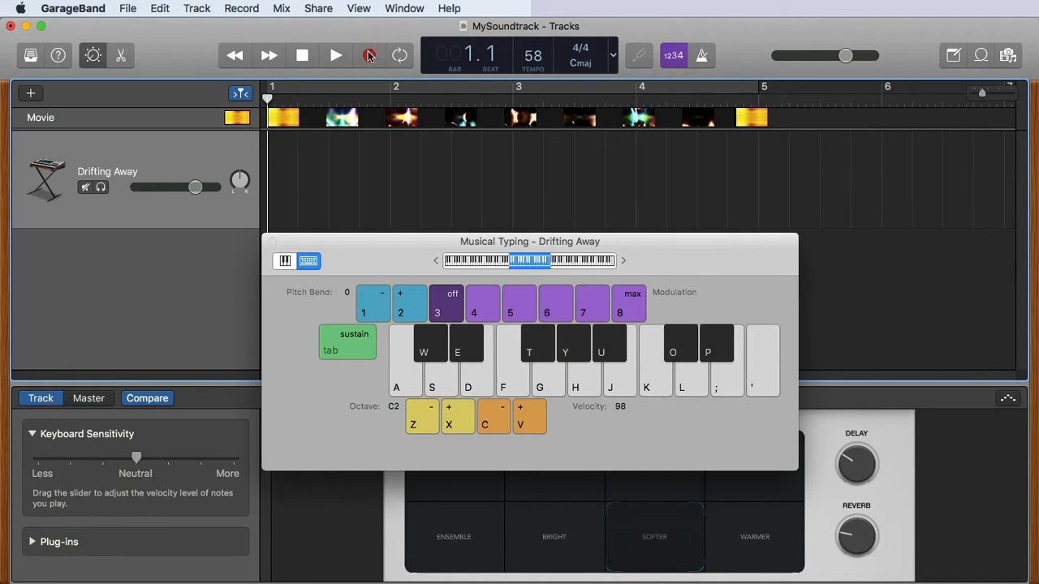
Record a four-bar Drifting Away pad part, then play it back with the movie
left_click(368, 55)
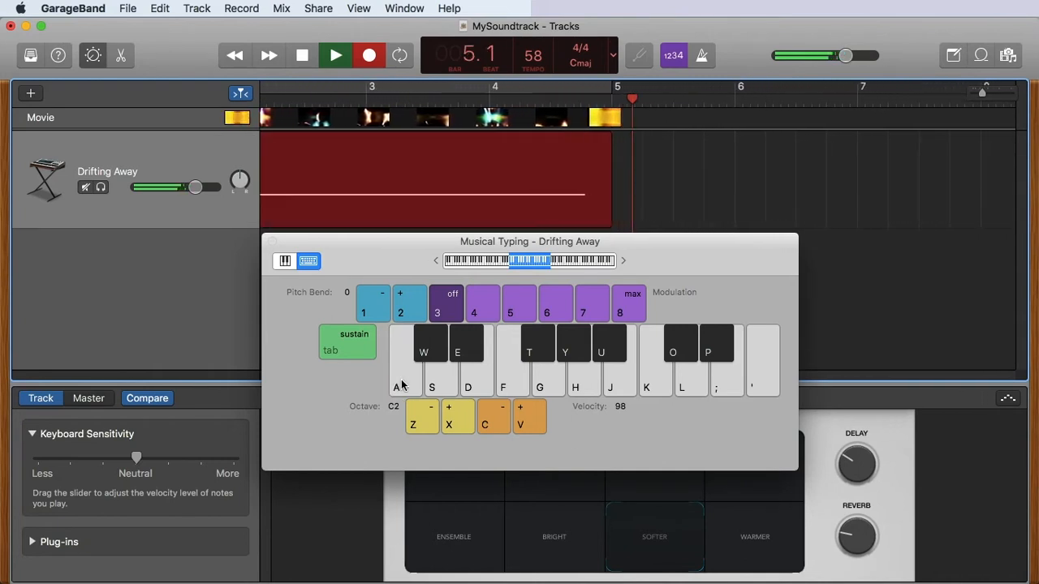
left_click(302, 55)
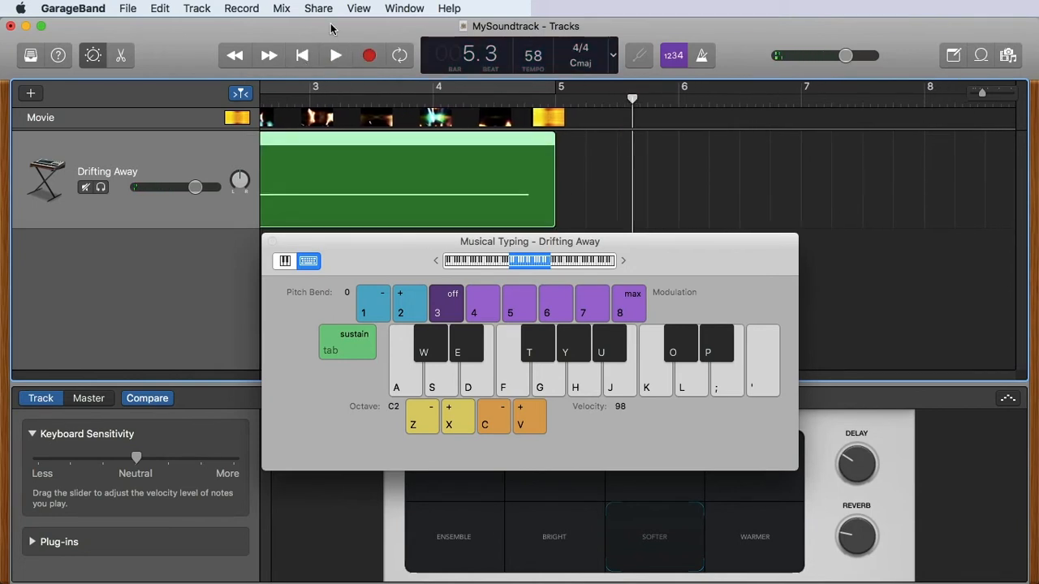
left_click(302, 55)
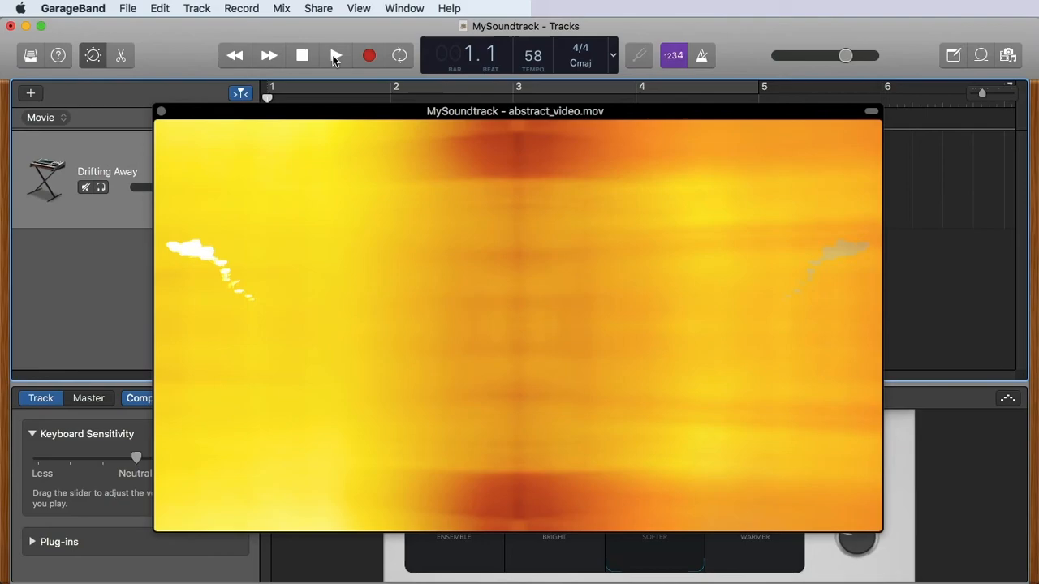
Let the movie preview play with the soundtrack, then close its window
left_click(334, 56)
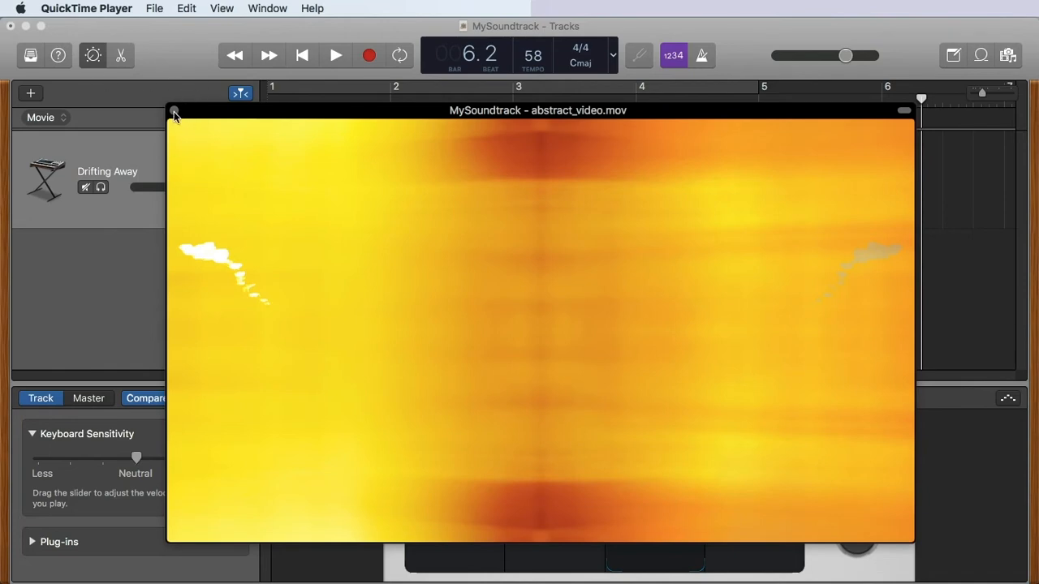
left_click(174, 111)
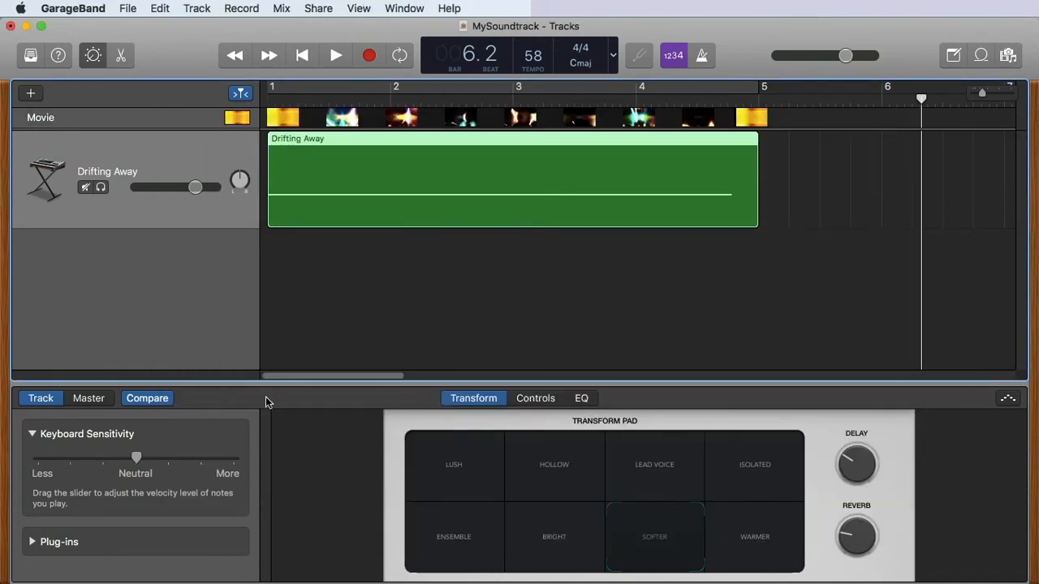
mouse_move(283, 403)
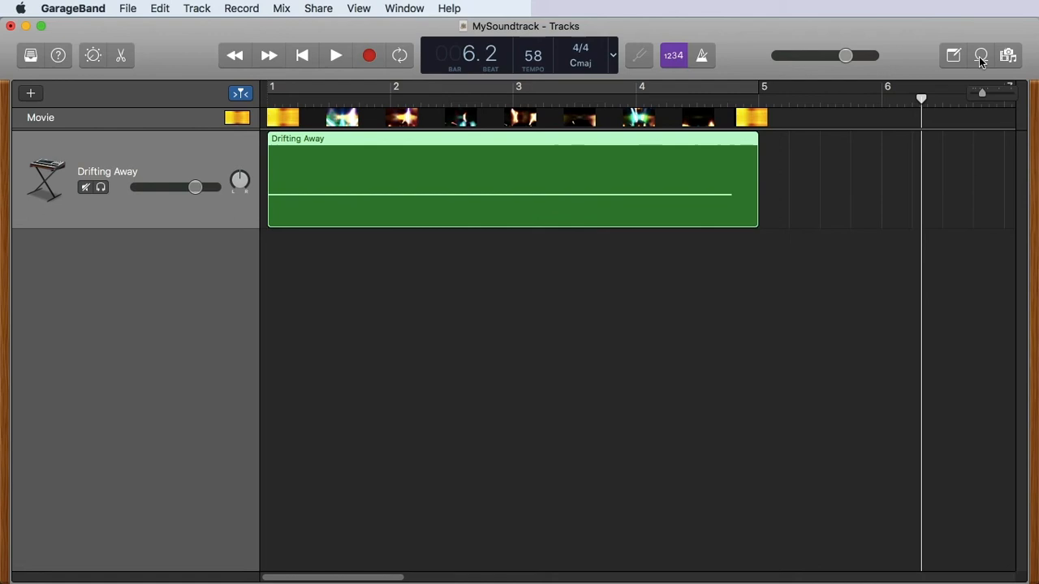
mouse_move(980, 55)
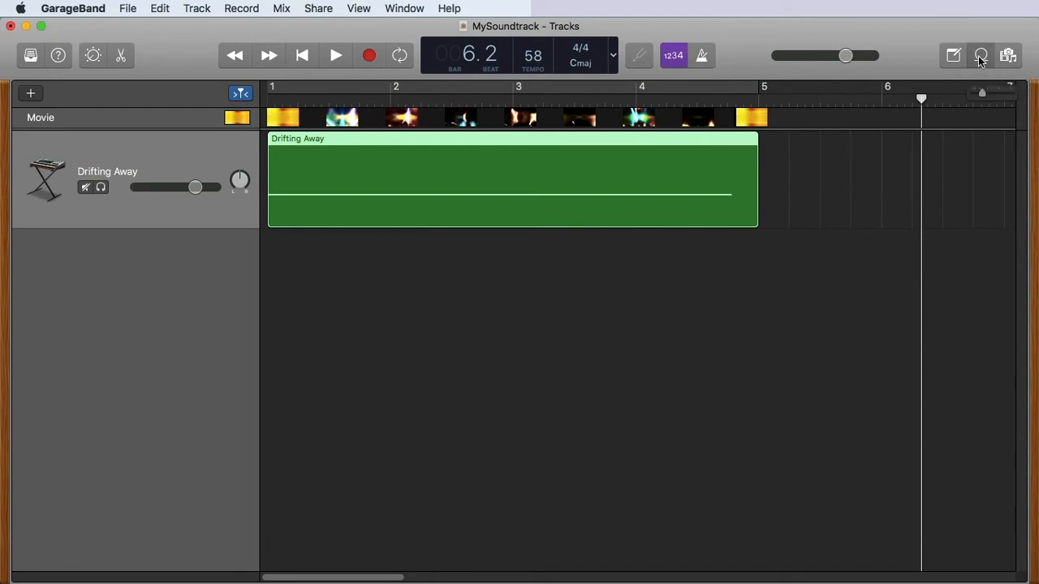
Show the Apple Loops library filtered to Beats instrument loops
left_click(980, 55)
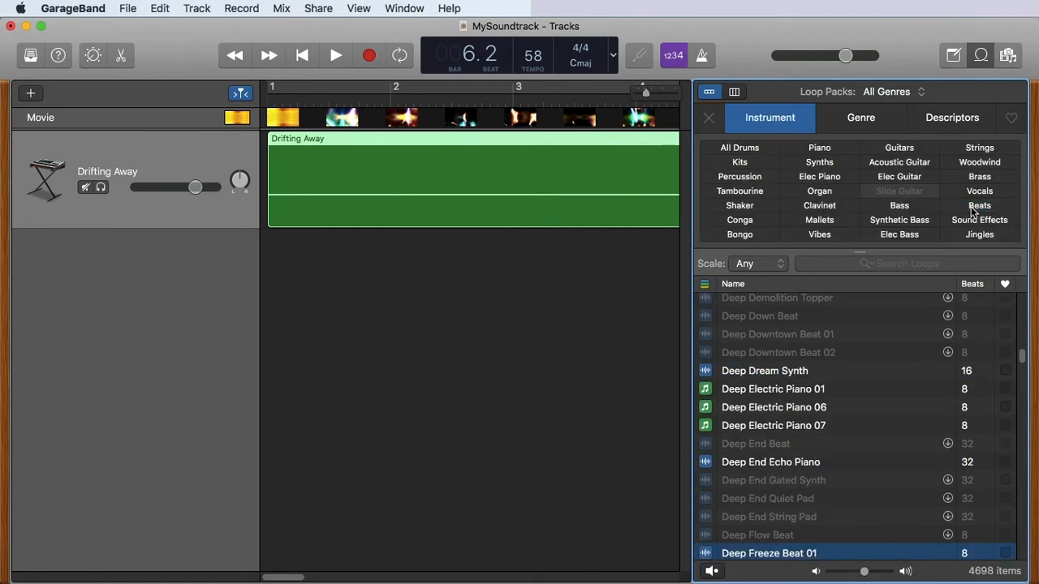
left_click(979, 205)
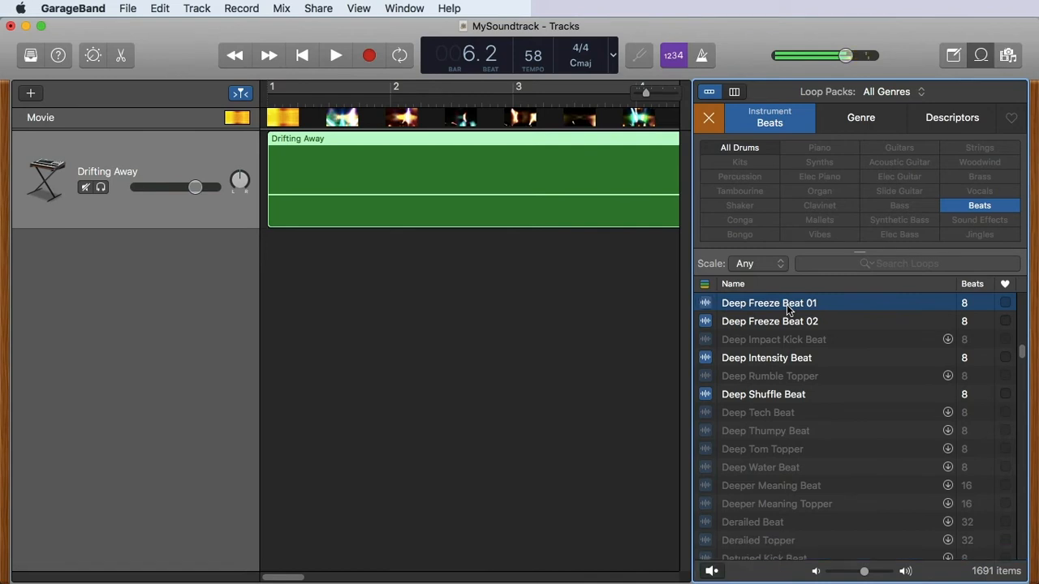
Drag Deep Freeze Beat 01 in as a new track under Drifting Away and close the loop library
left_click_drag(769, 303, 390, 279)
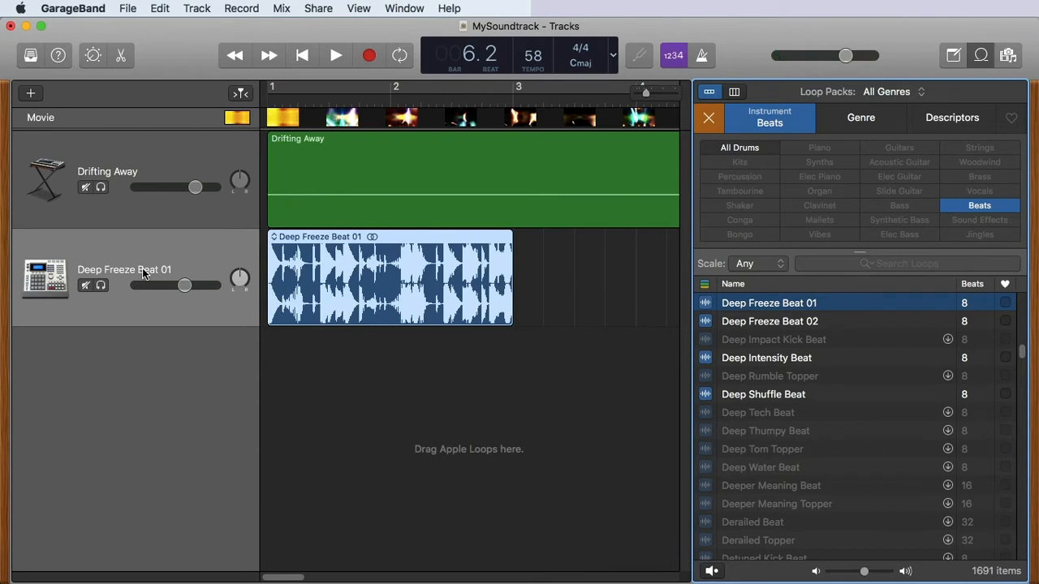
mouse_move(981, 55)
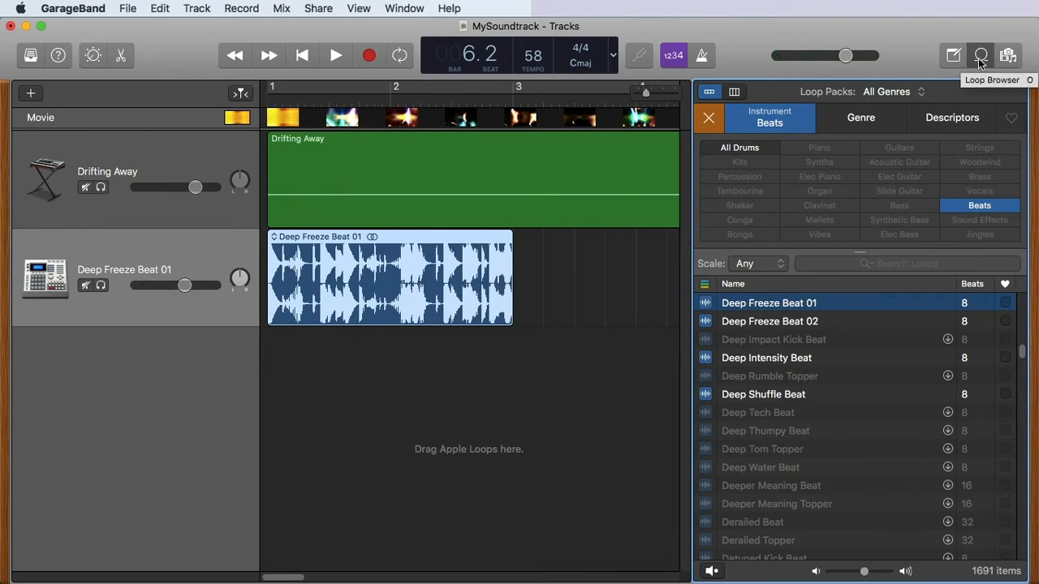
left_click(980, 55)
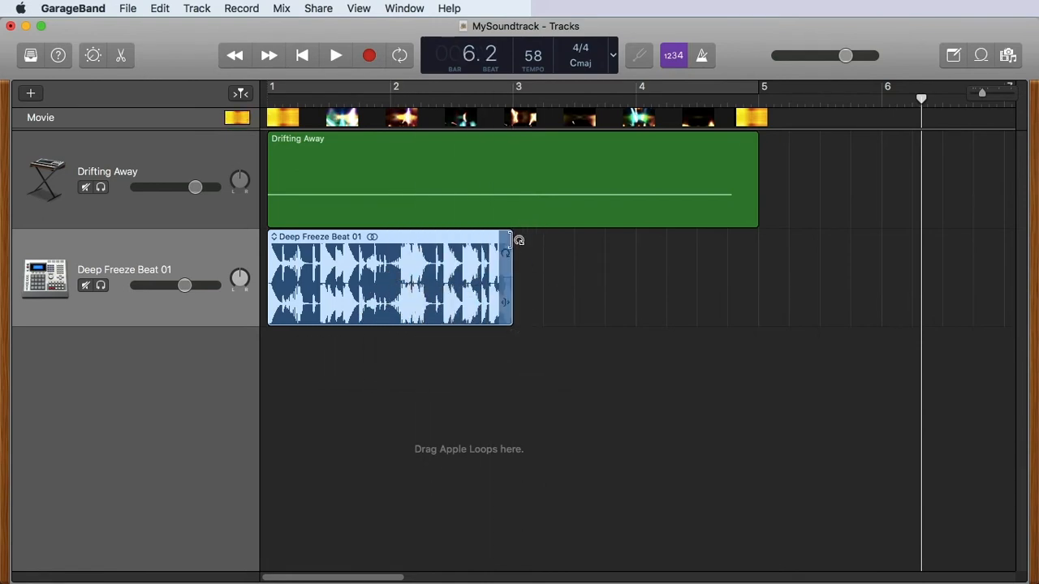
Loop the Deep Freeze Beat 01 region longer and shift it to start at bar 2
left_click_drag(510, 244, 630, 250)
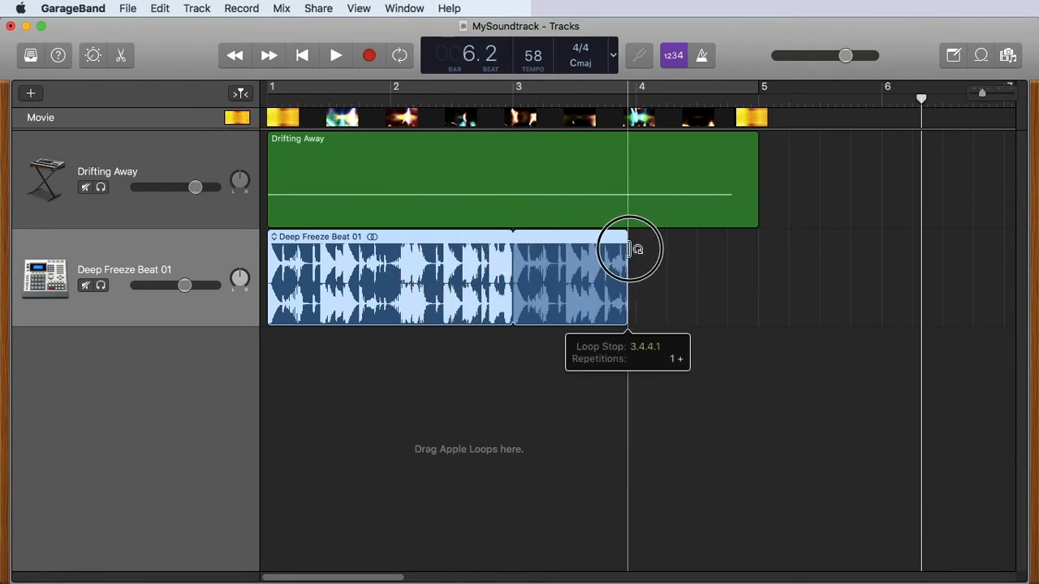
left_click_drag(626, 250, 636, 250)
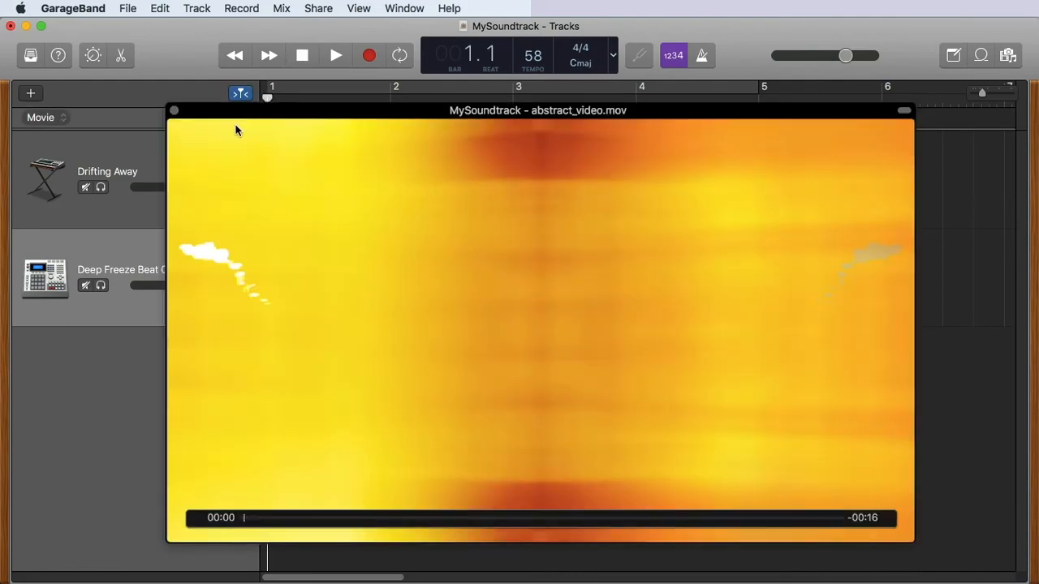
Bring the abstract_video.mov movie preview window to the front to watch the beat with it
left_click(334, 55)
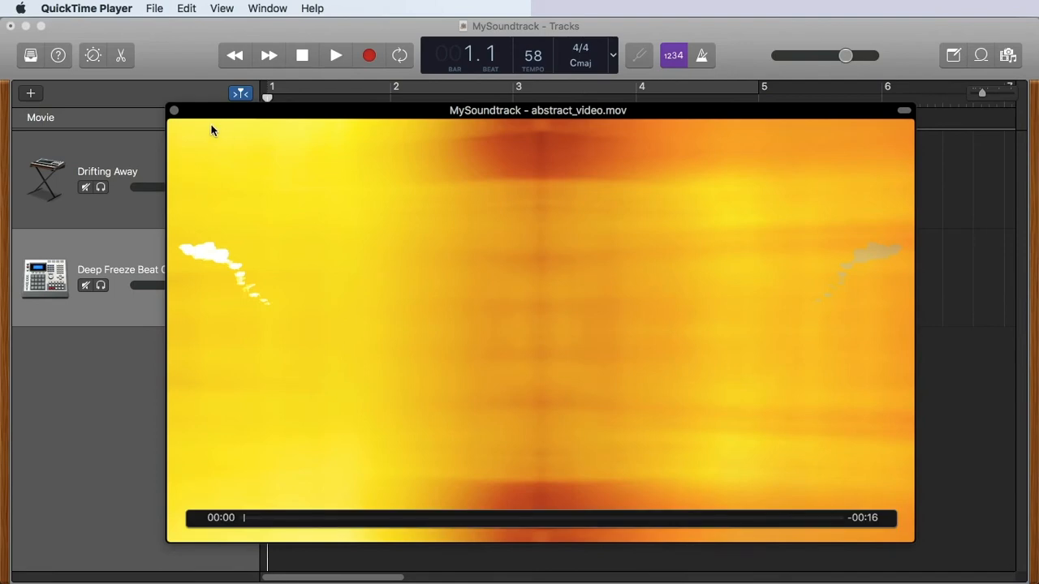
mouse_move(175, 112)
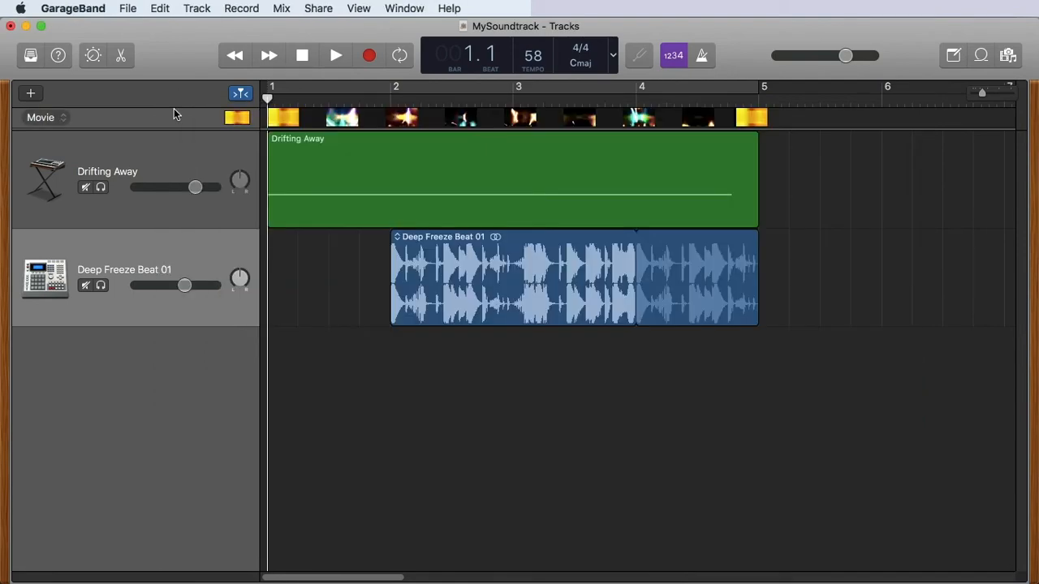
Switch to Finder and select the Cartoon Voice .wav file in the soundtrack folder
key("Cmd+Tab")
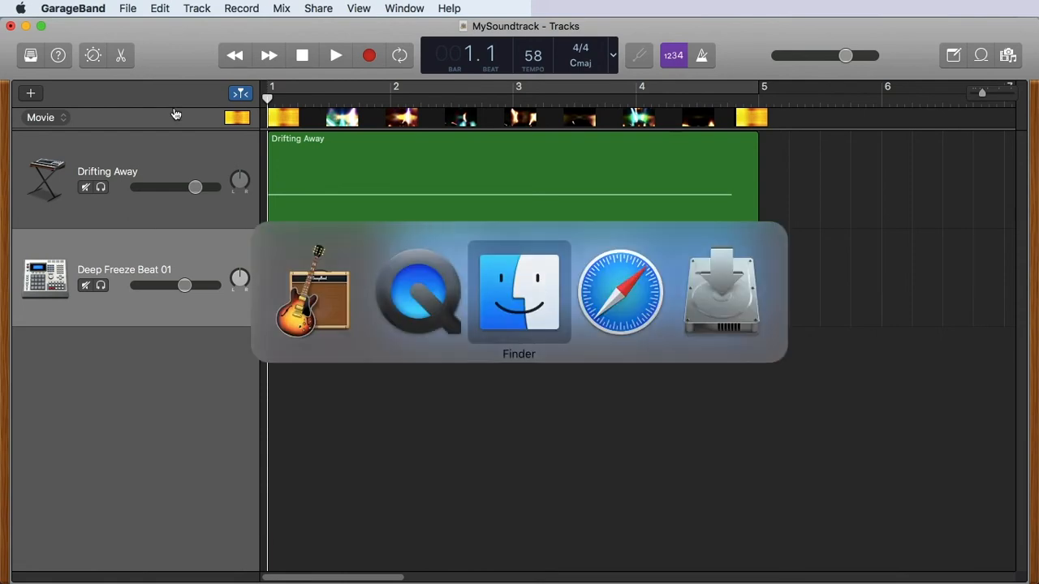
left_click(520, 290)
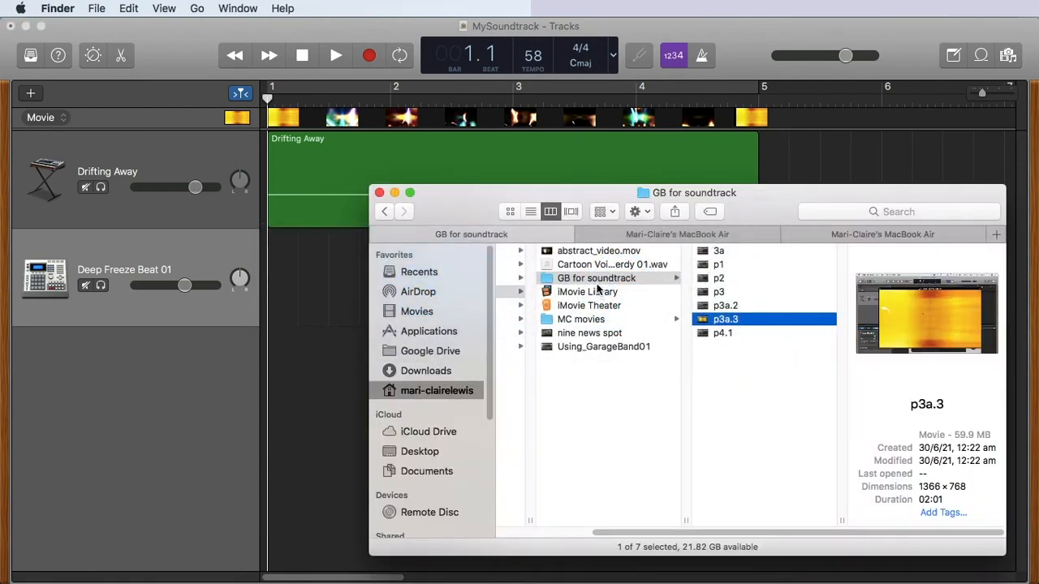
left_click(612, 263)
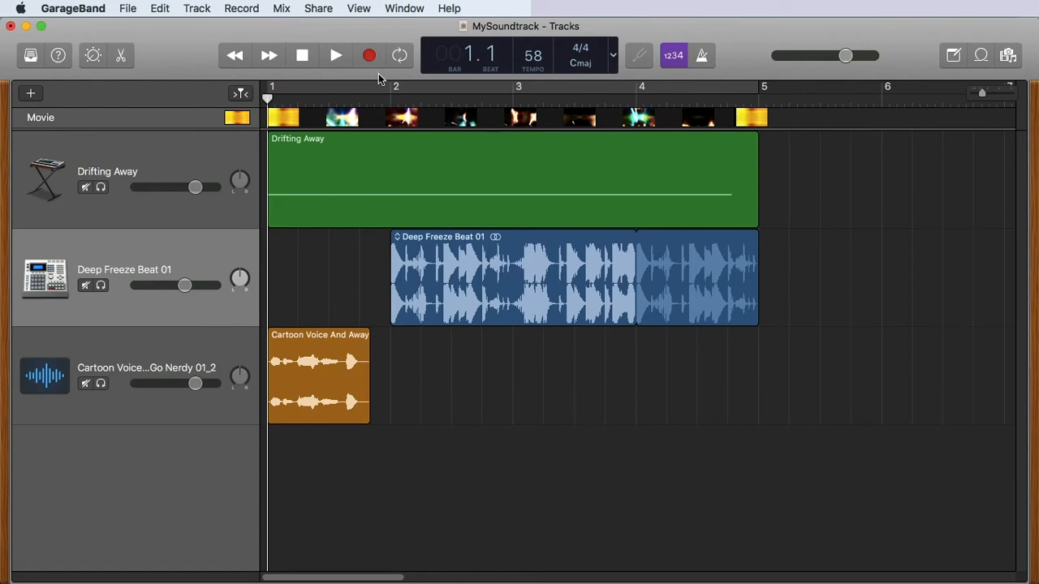
left_click(335, 55)
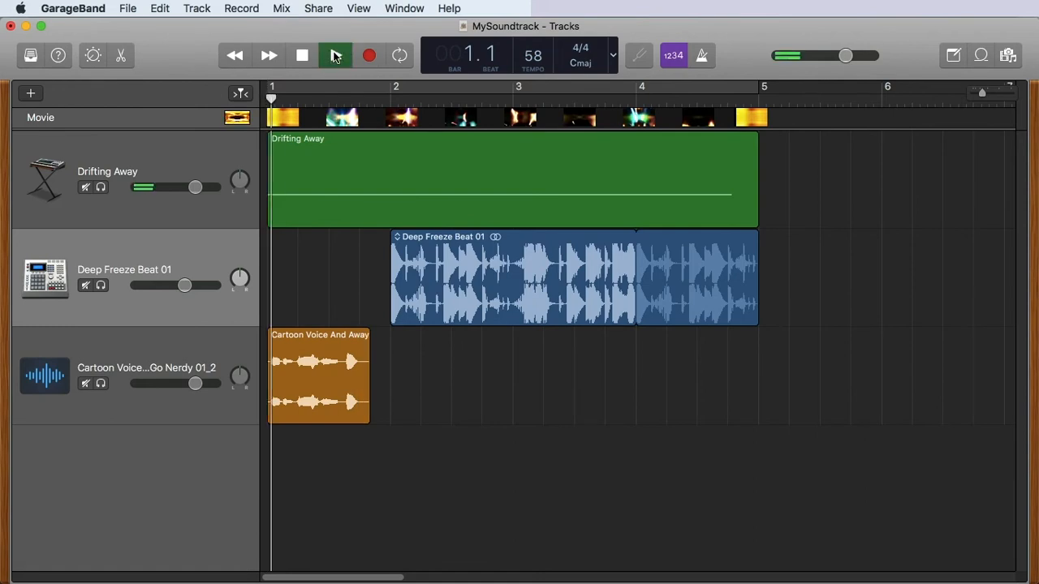
left_click(334, 55)
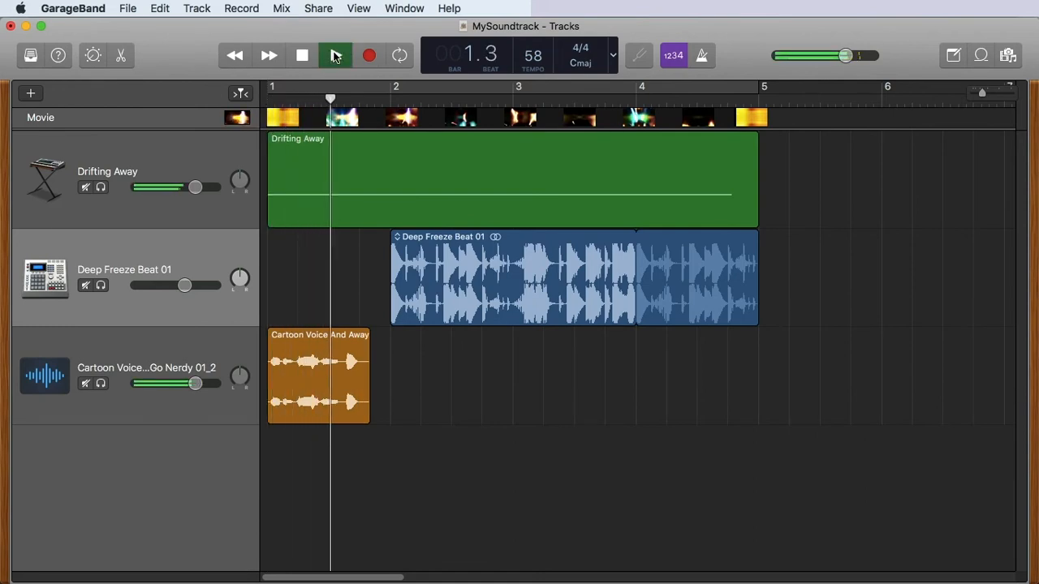
left_click(334, 55)
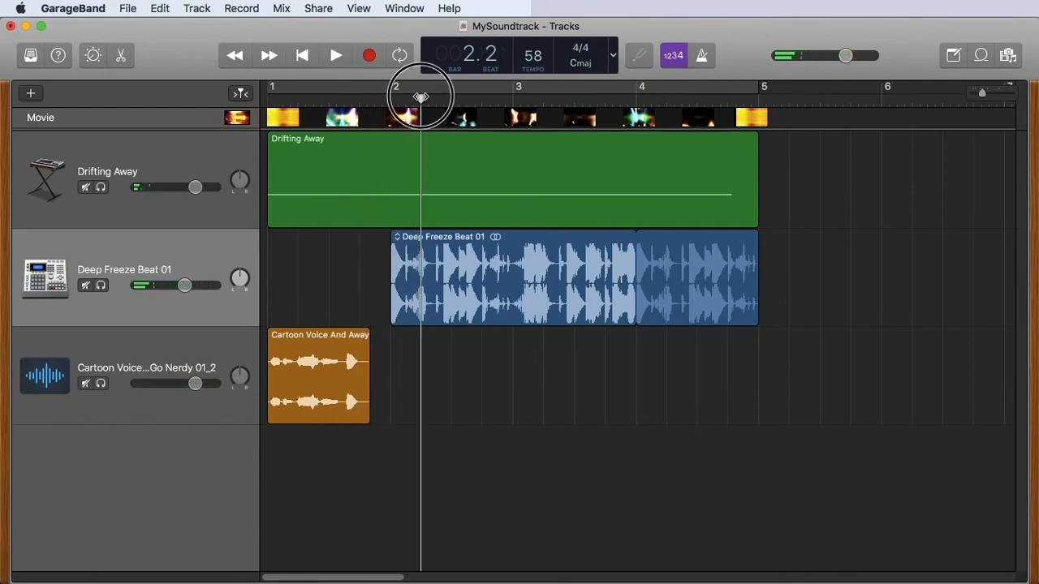
left_click_drag(318, 373, 435, 373)
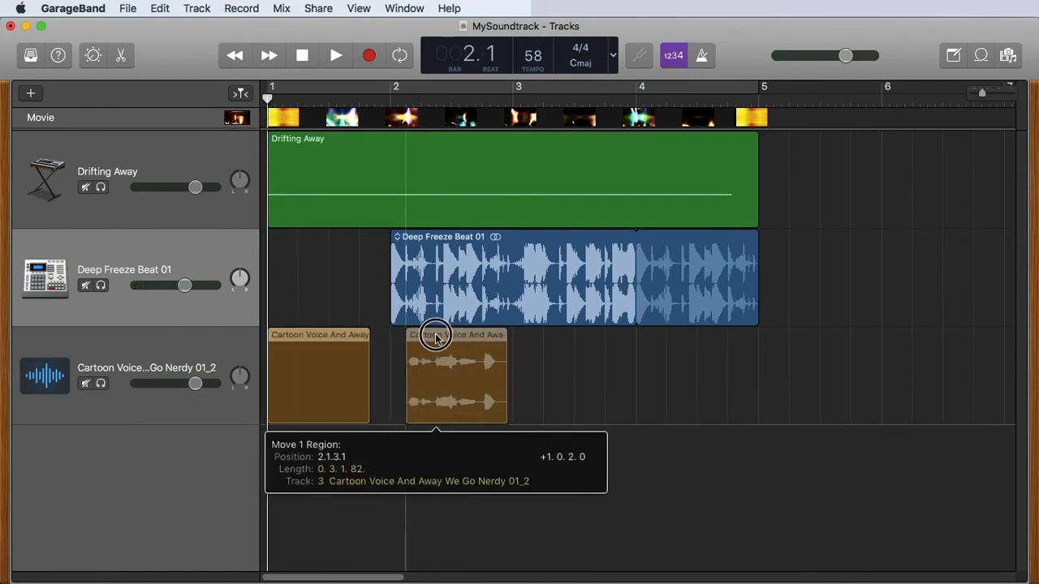
left_click_drag(434, 373, 317, 373)
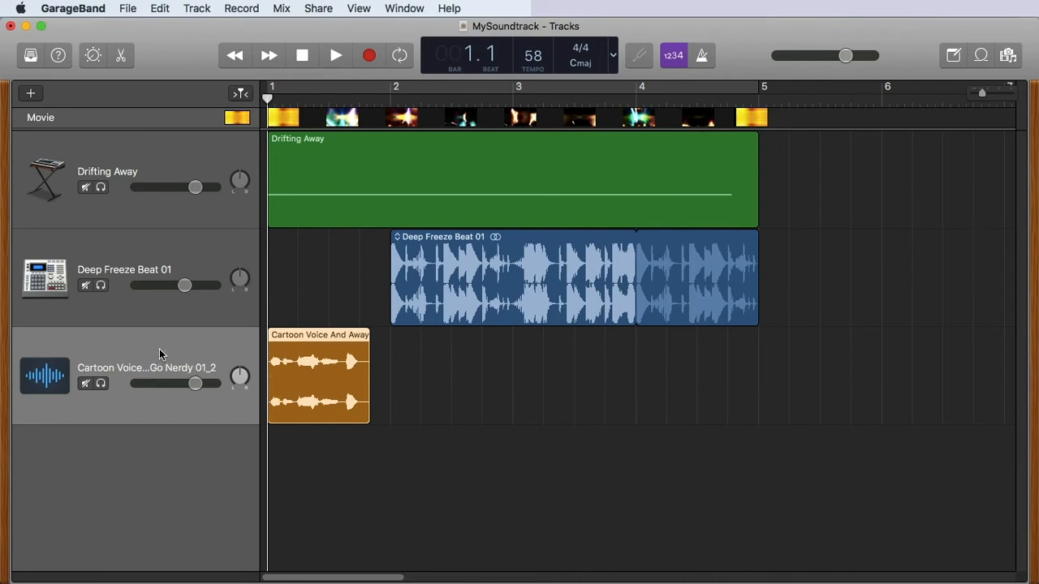
mouse_move(110, 353)
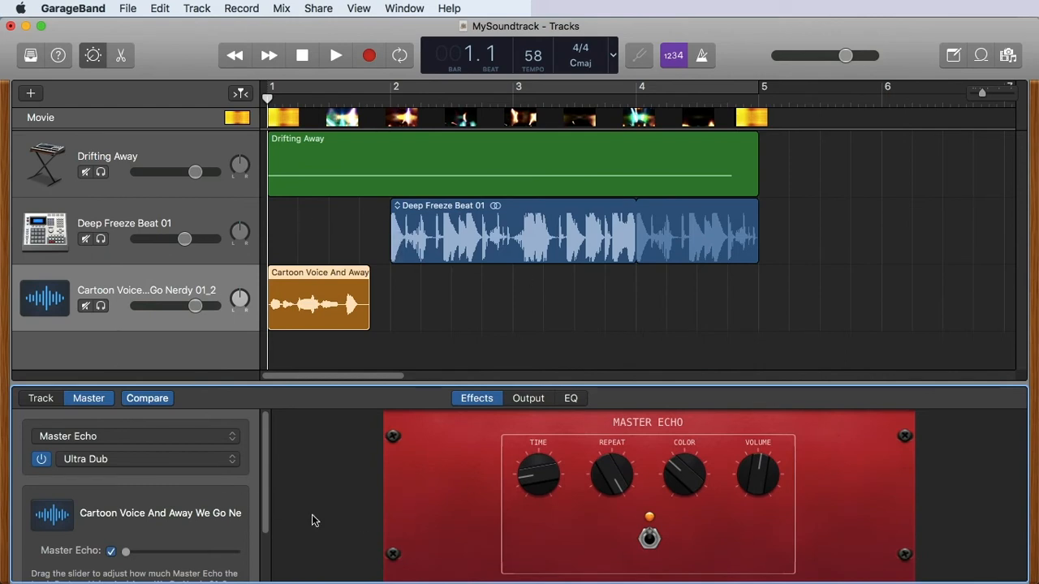
mouse_move(420, 412)
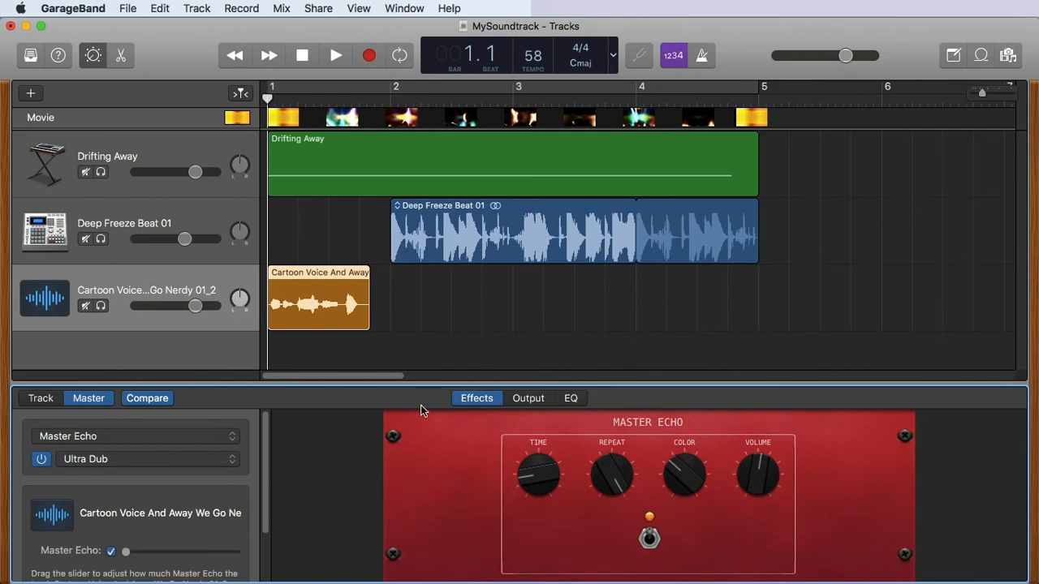
Review the Cartoon Voice track's output and equalizer settings, returning to its effects
left_click(528, 398)
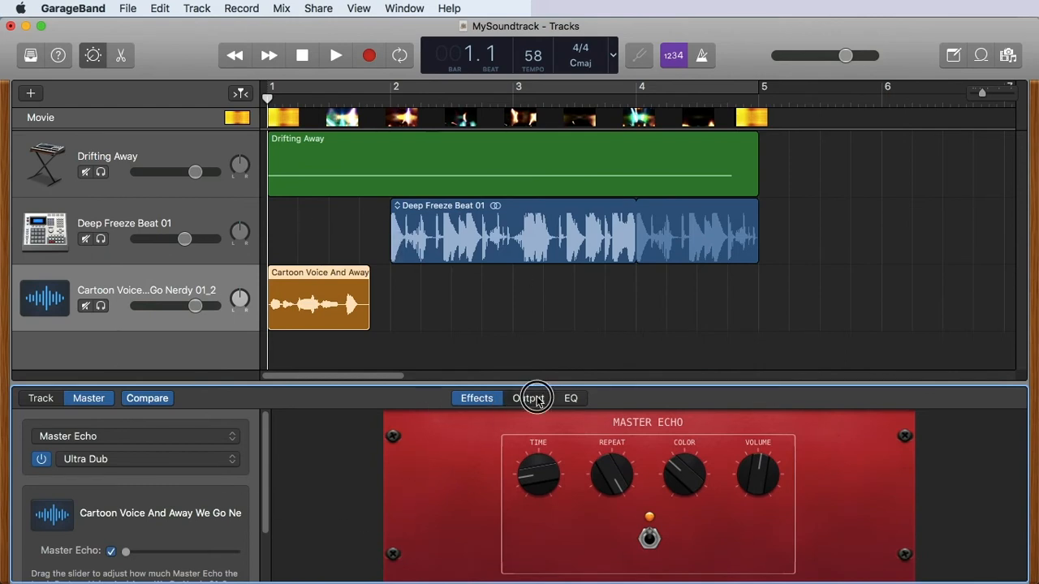
left_click(571, 398)
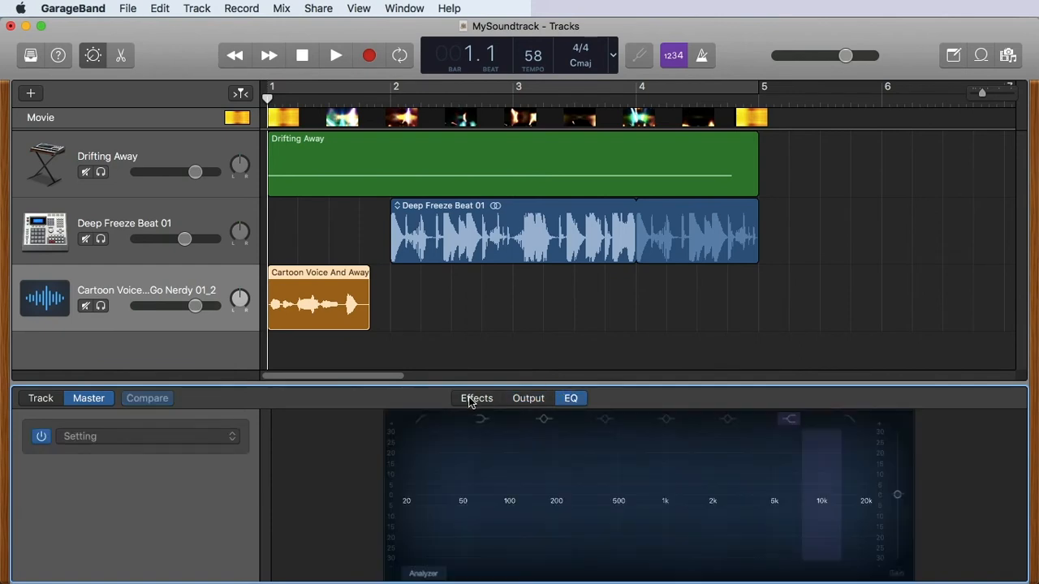
left_click(477, 397)
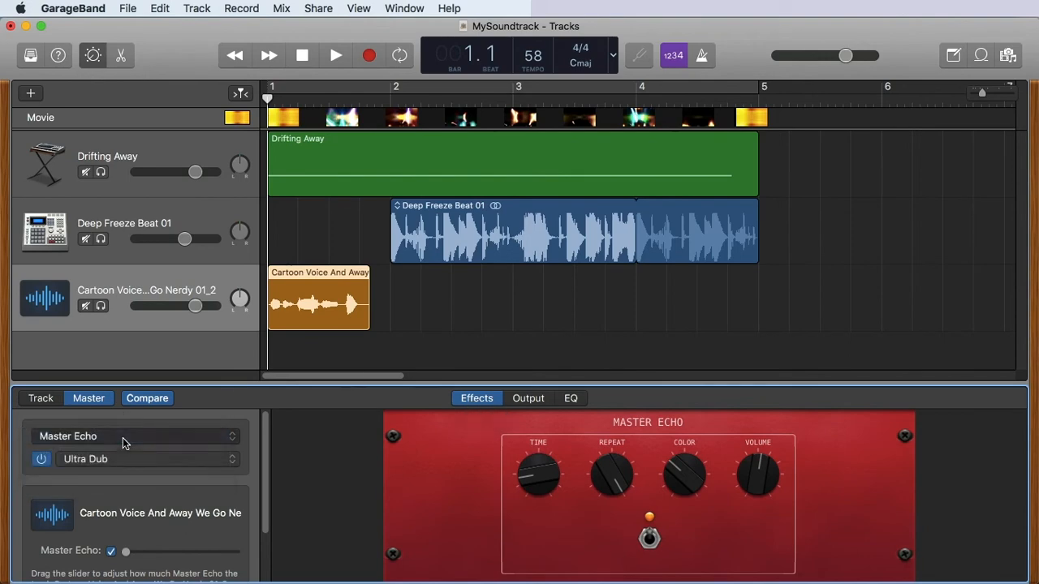
Raise the Cartoon Voice track's Master Echo send amount (Ultra Dub preset)
left_click(121, 458)
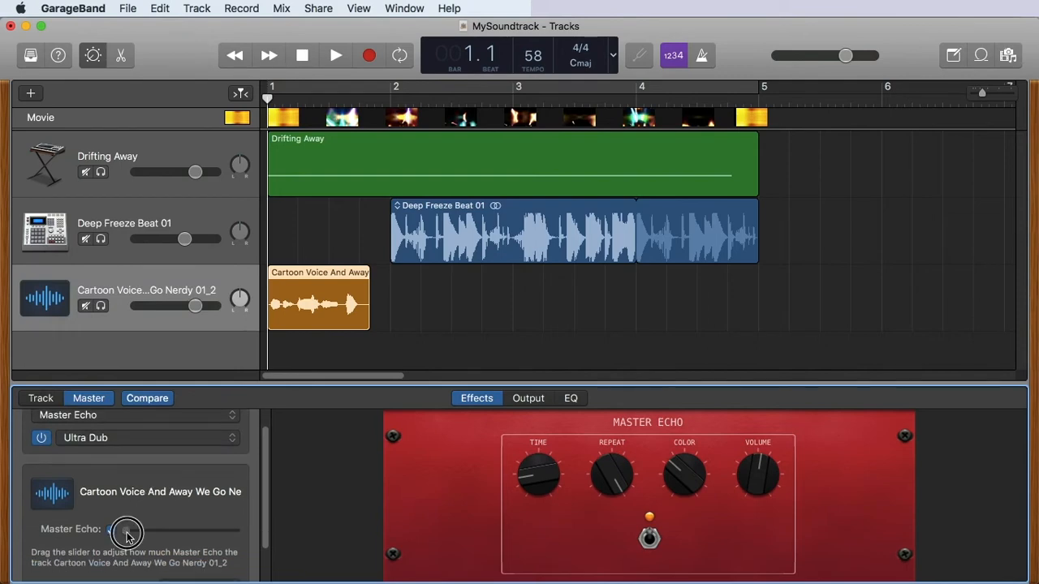
left_click_drag(126, 534, 195, 534)
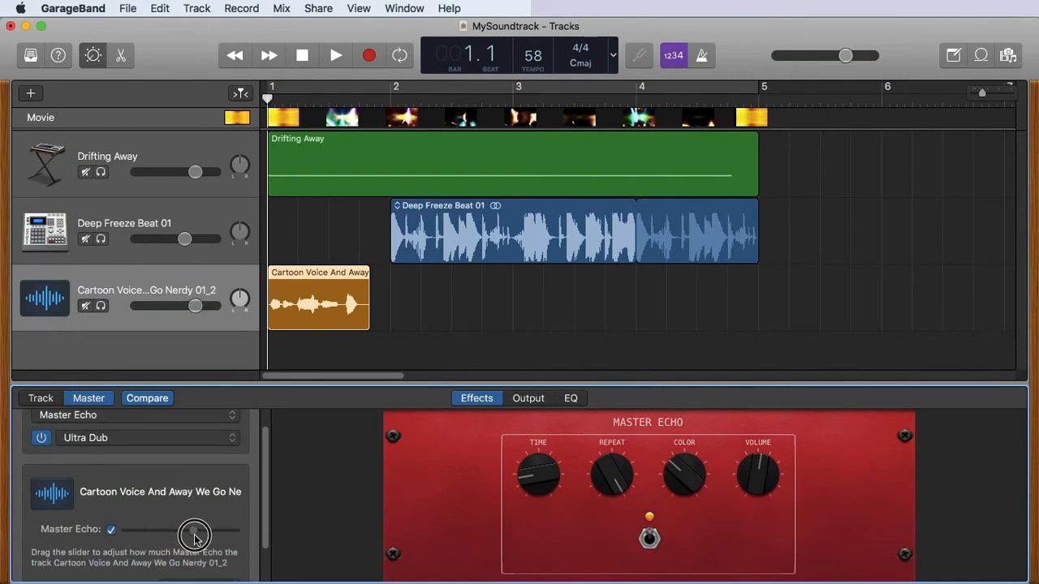
left_click_drag(195, 532, 195, 532)
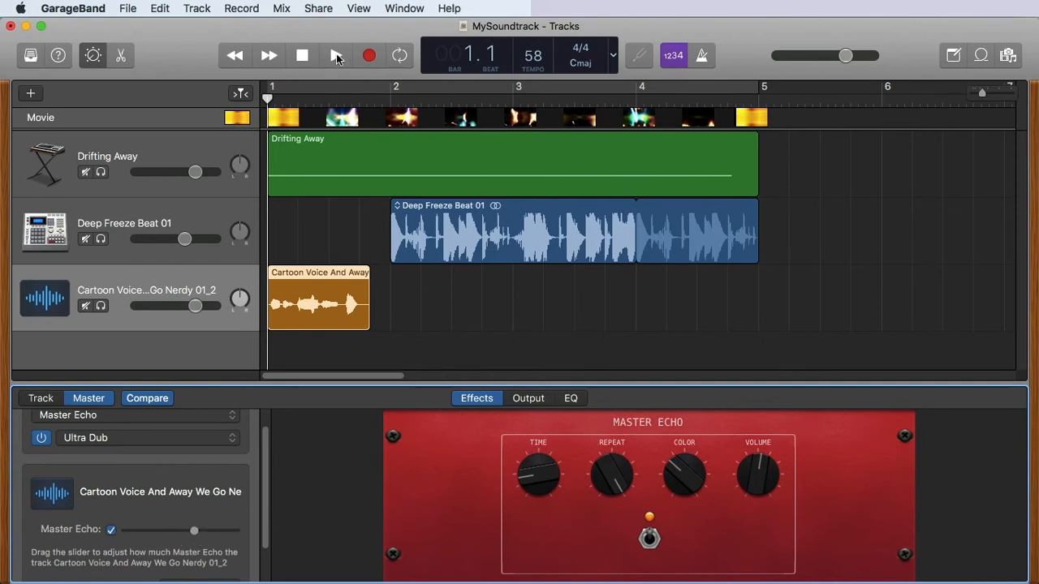
Preview the soundtrack alone and alongside the movie, then stop playback
left_click(334, 55)
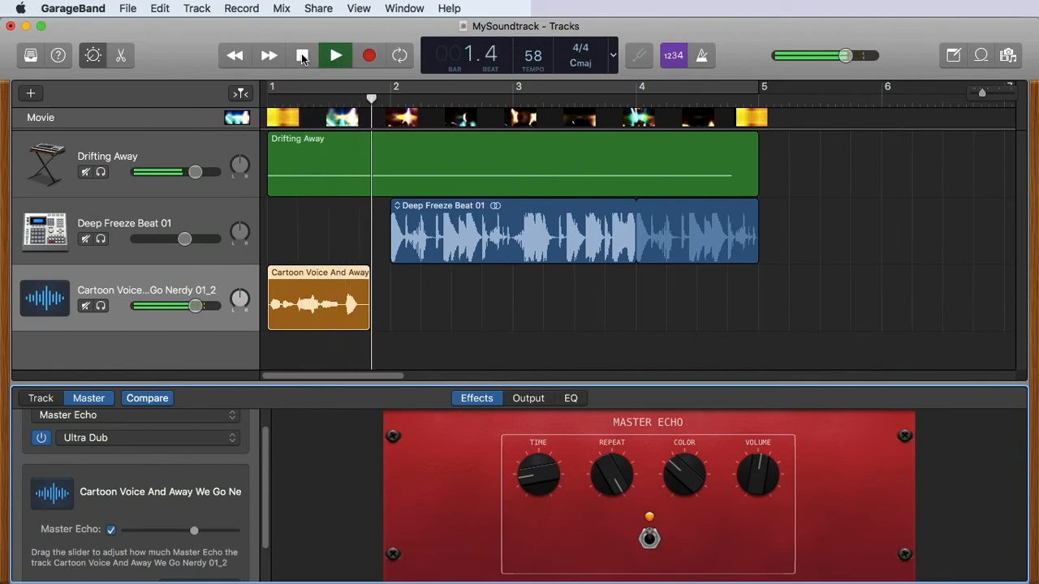
left_click(334, 55)
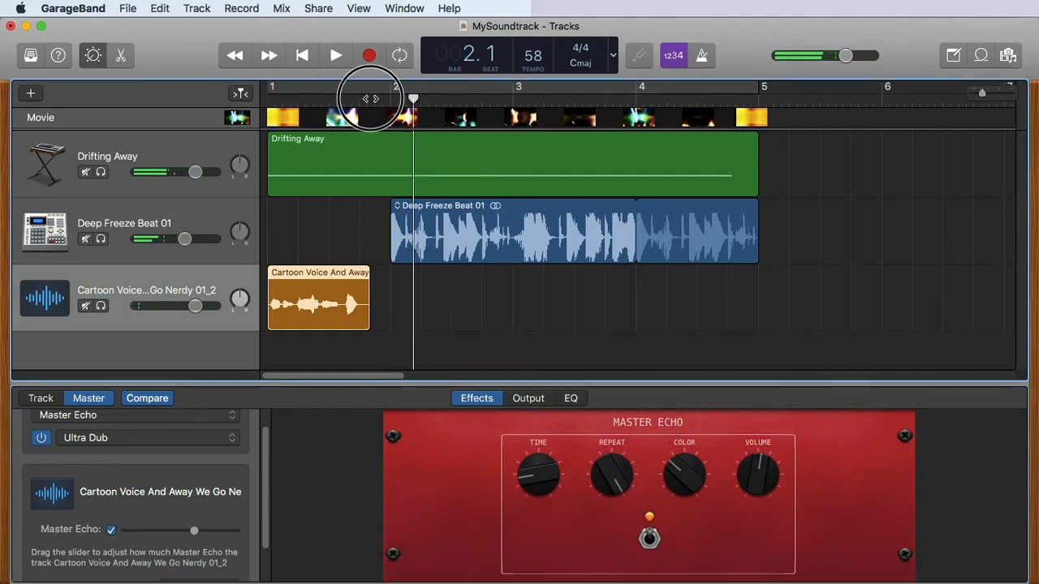
left_click(334, 55)
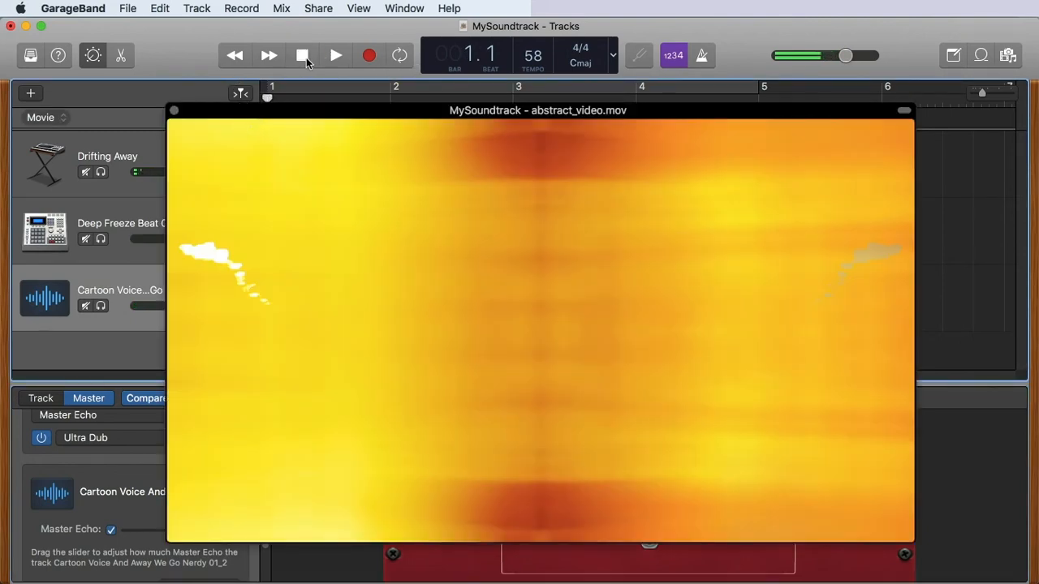
left_click(334, 55)
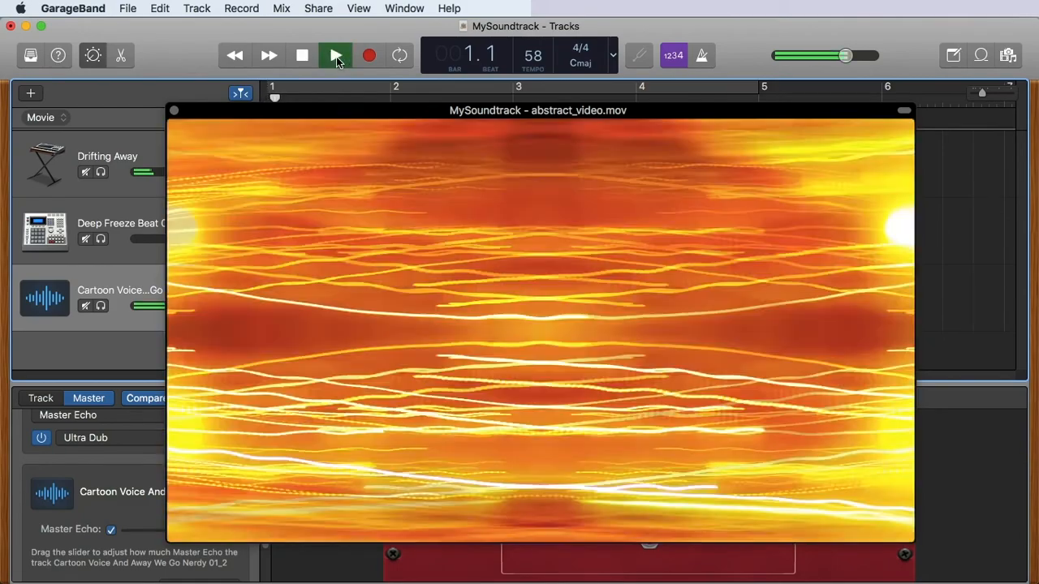
left_click(334, 55)
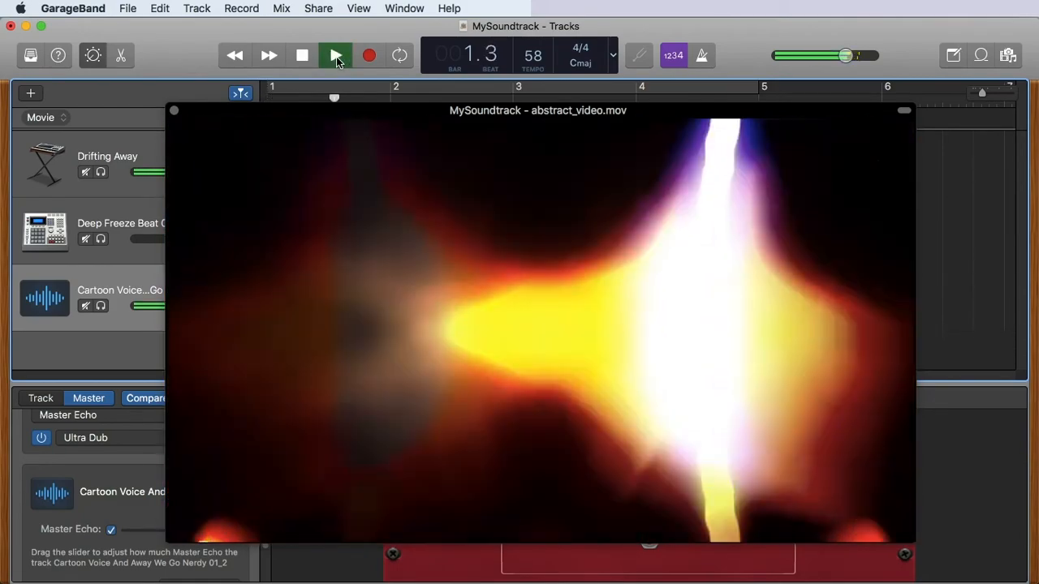
left_click(334, 56)
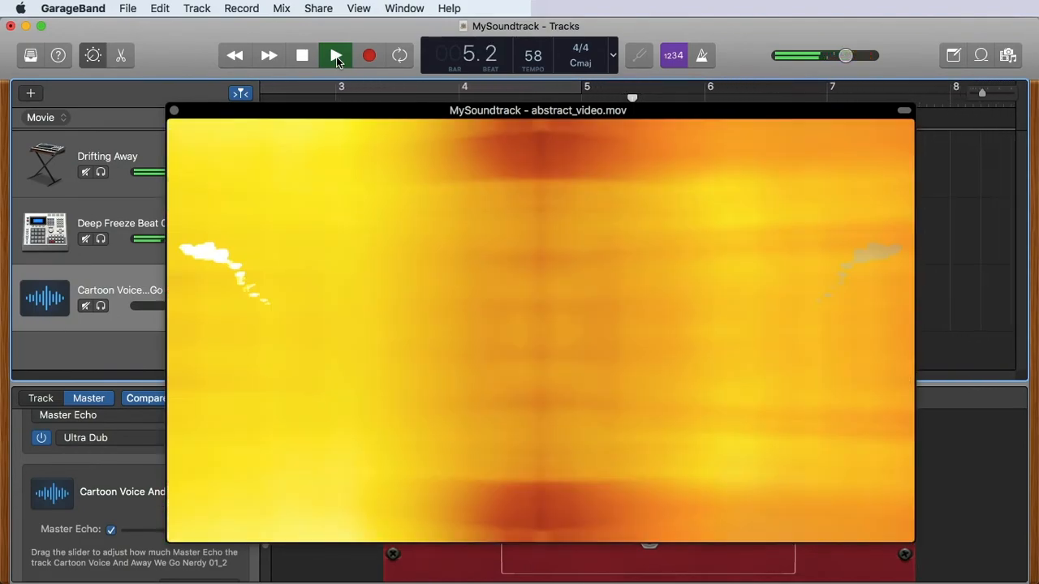
left_click(302, 56)
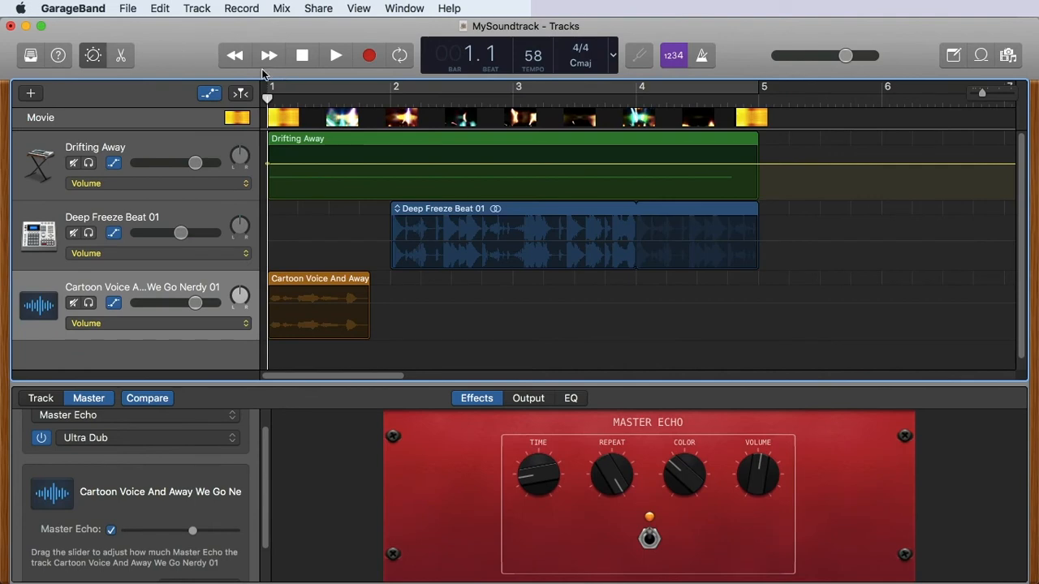
mouse_move(210, 64)
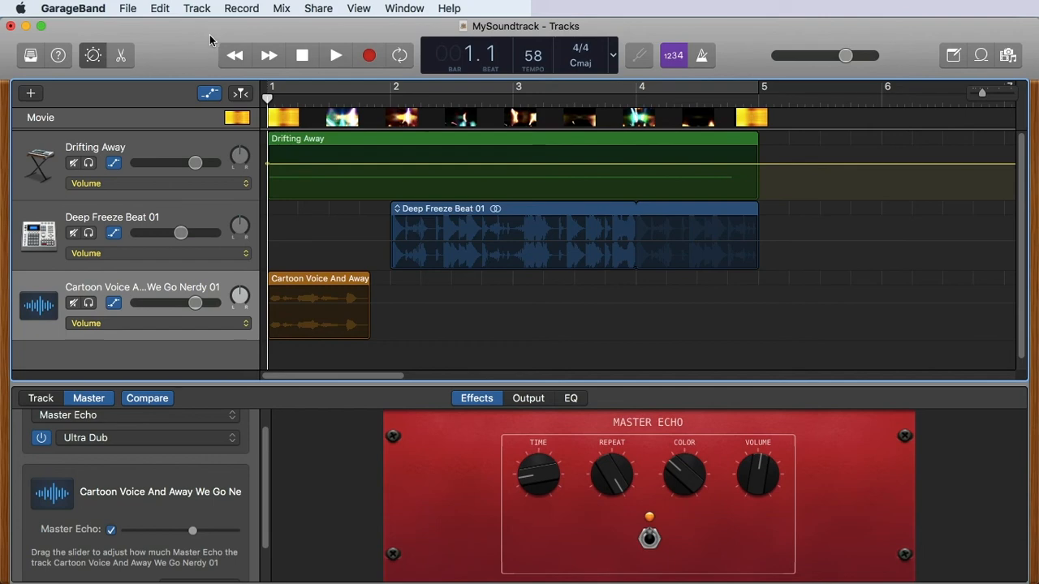
mouse_move(234, 20)
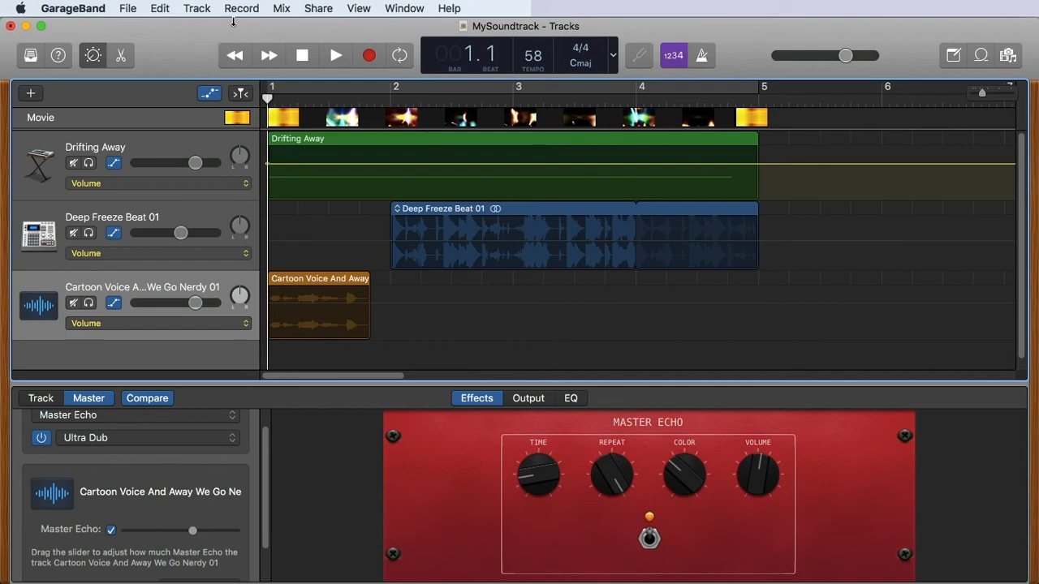
left_click(281, 8)
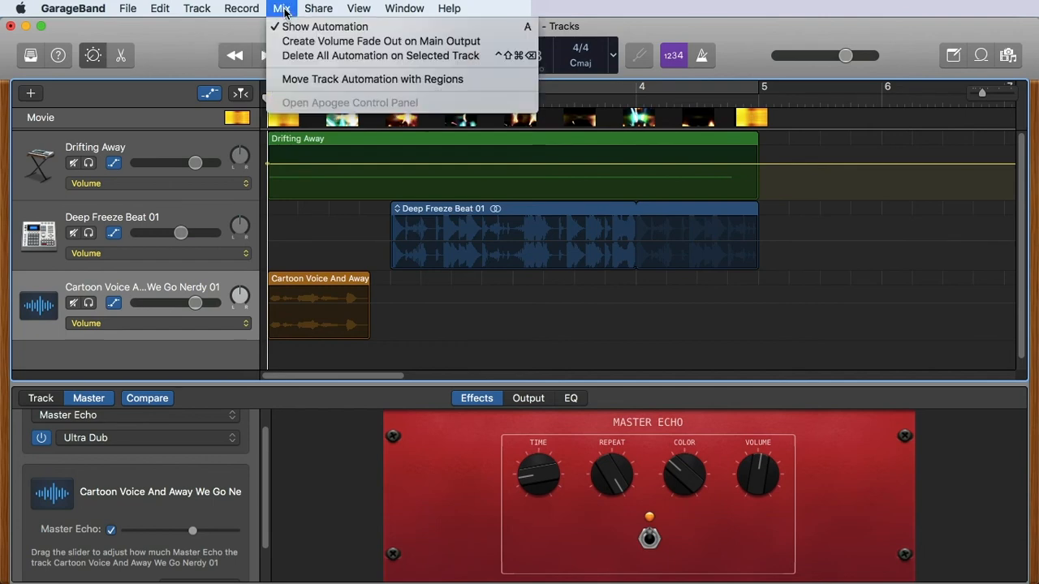
mouse_move(325, 26)
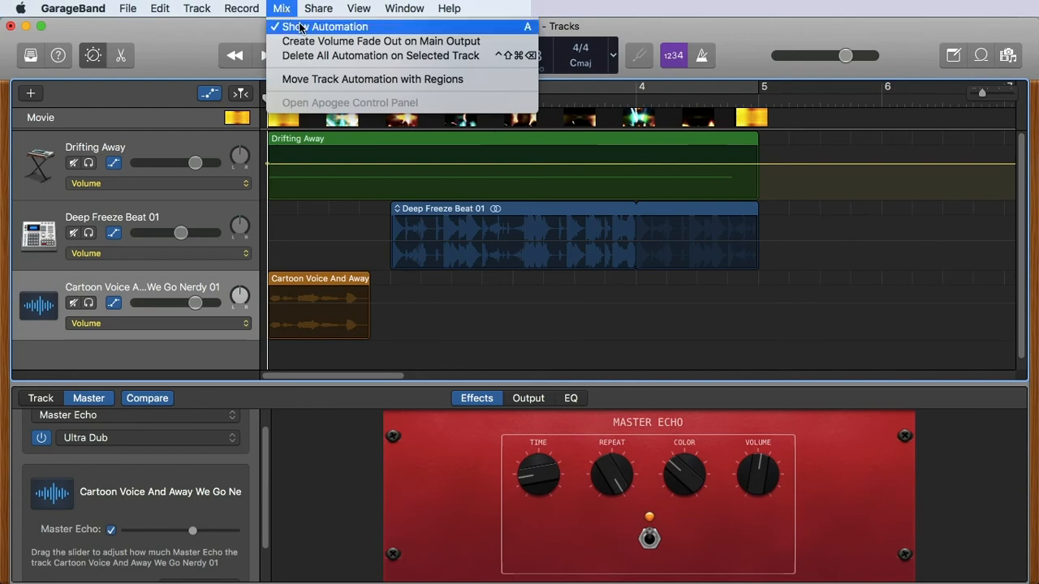
mouse_move(166, 136)
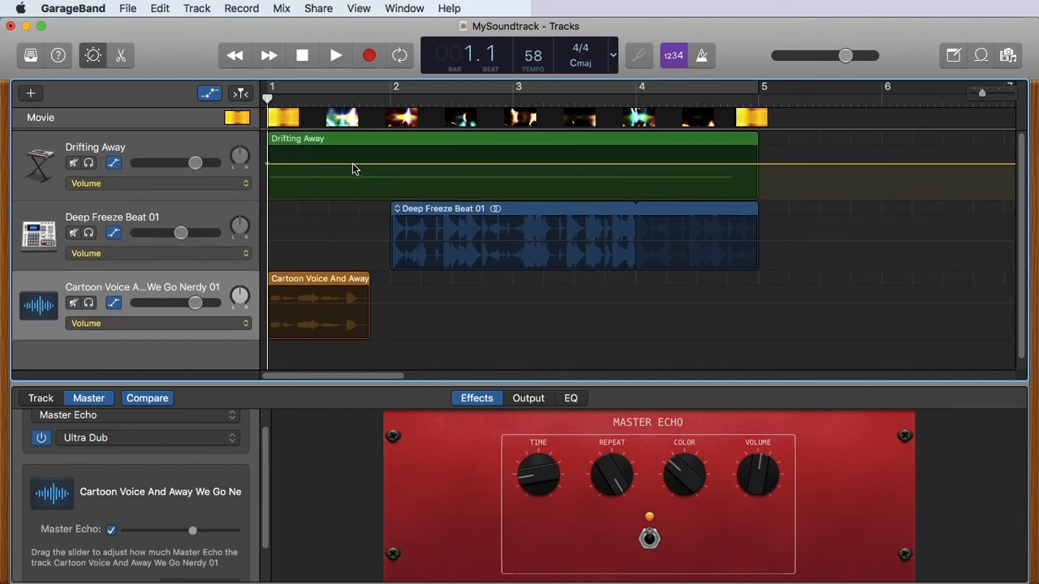
mouse_move(689, 167)
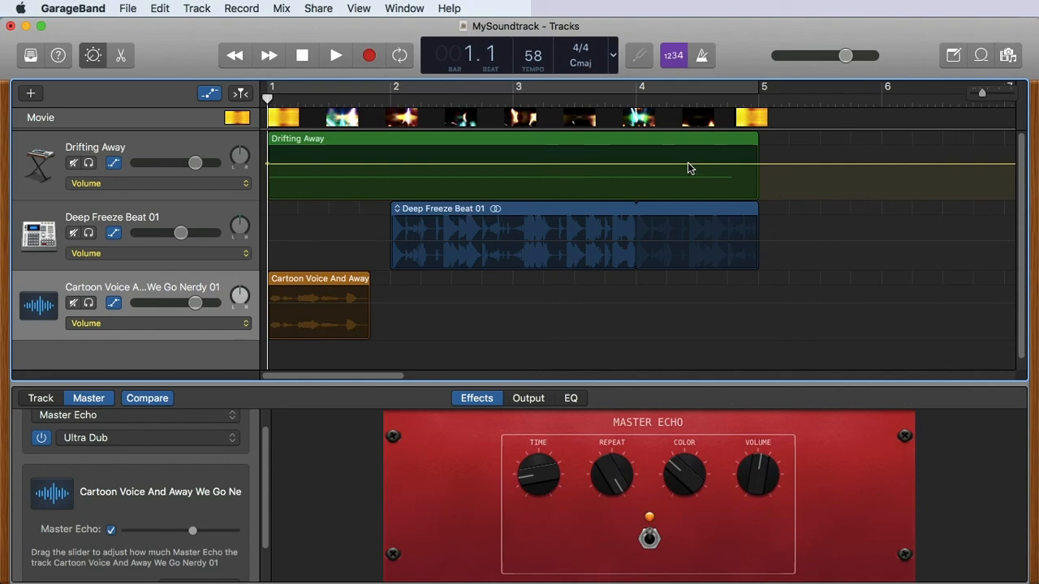
mouse_move(706, 177)
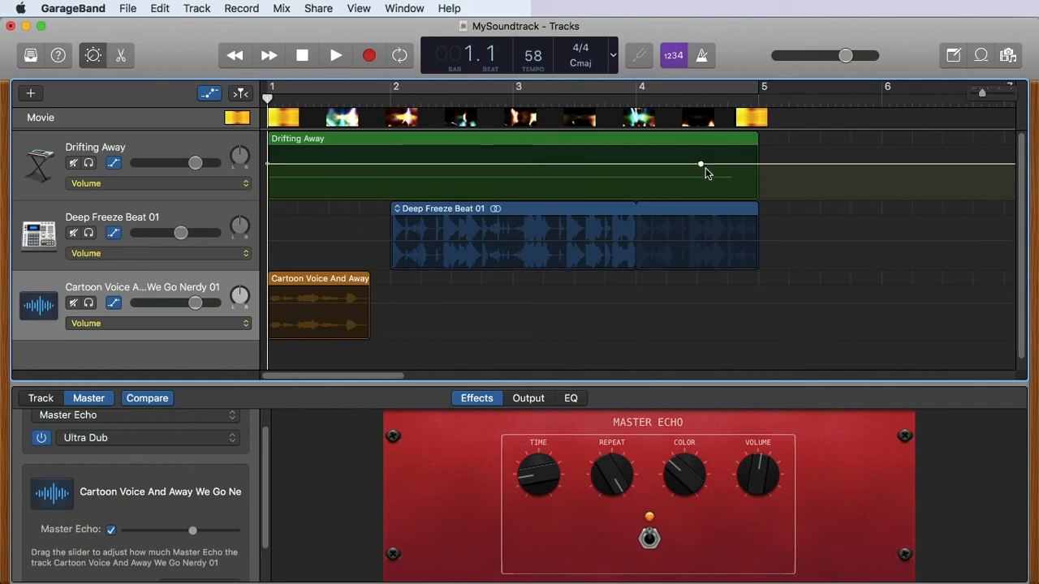
mouse_move(763, 171)
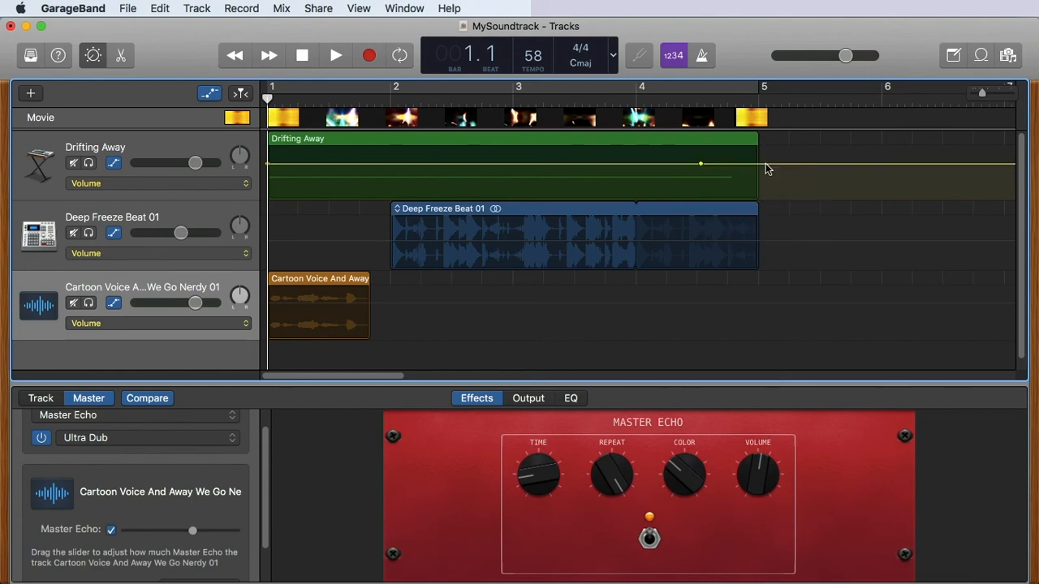
Drag the Drifting Away volume automation end point down so the pad fades to silence by bar 5
left_click_drag(701, 164, 766, 198)
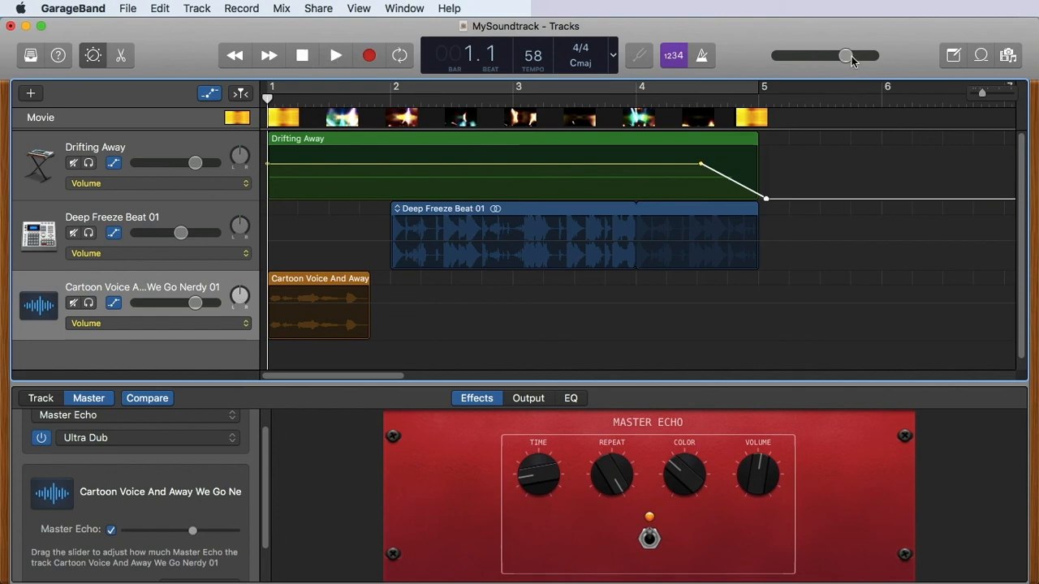
mouse_move(847, 55)
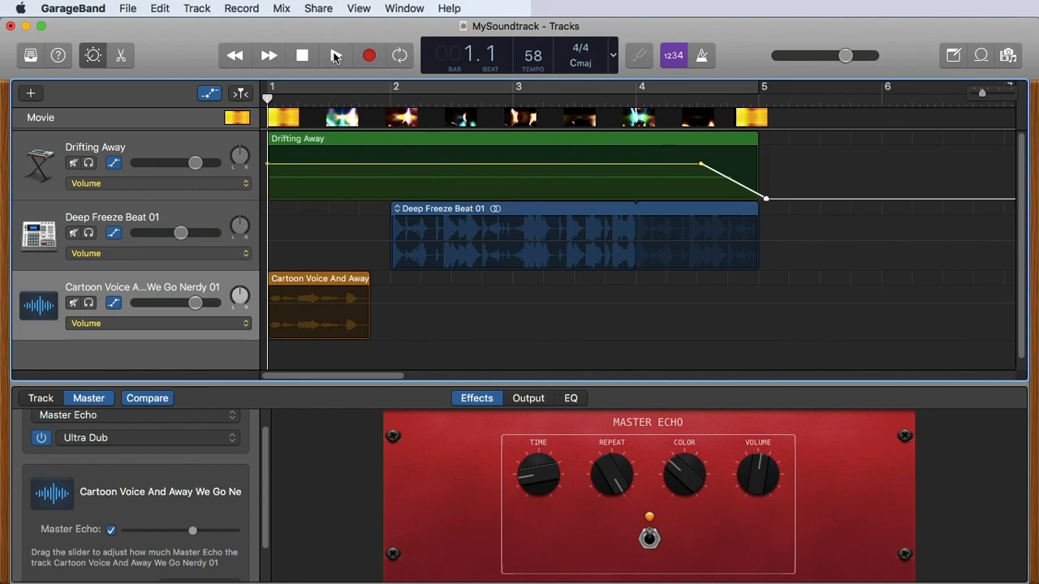
Play back past bar five to hear the pad fade out, then stop playback
left_click(334, 56)
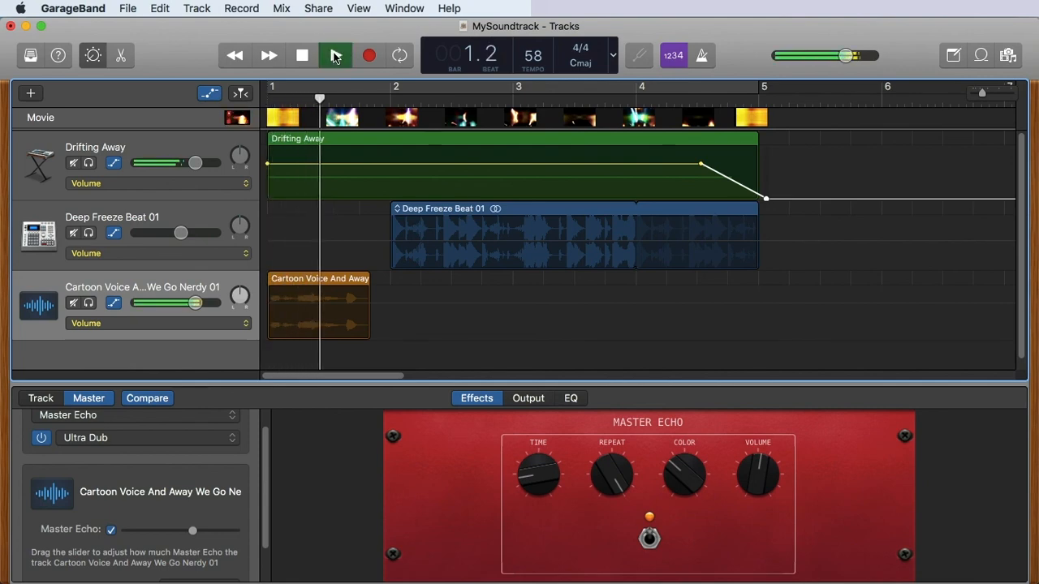
left_click(334, 55)
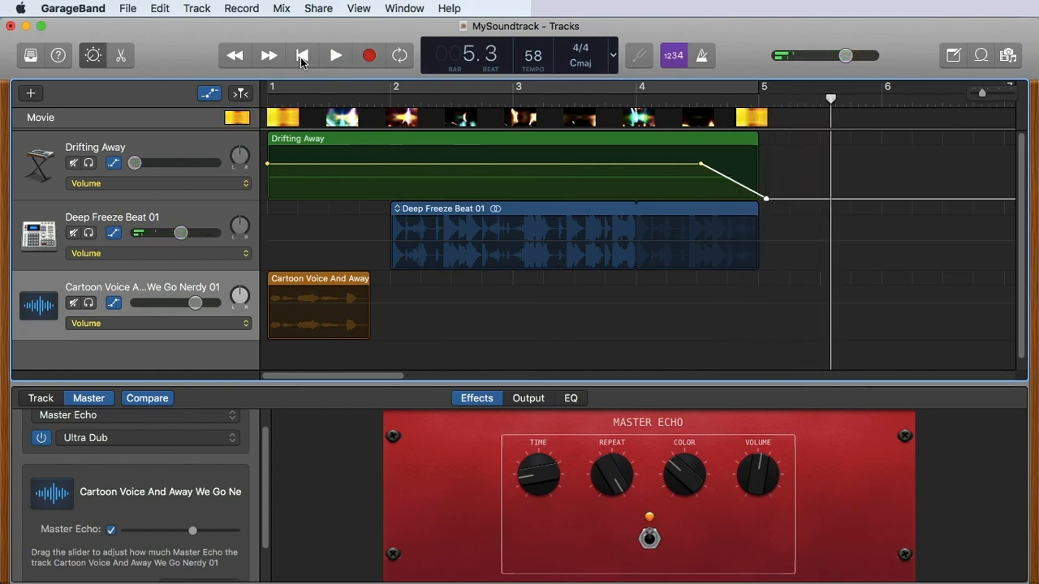
left_click(127, 9)
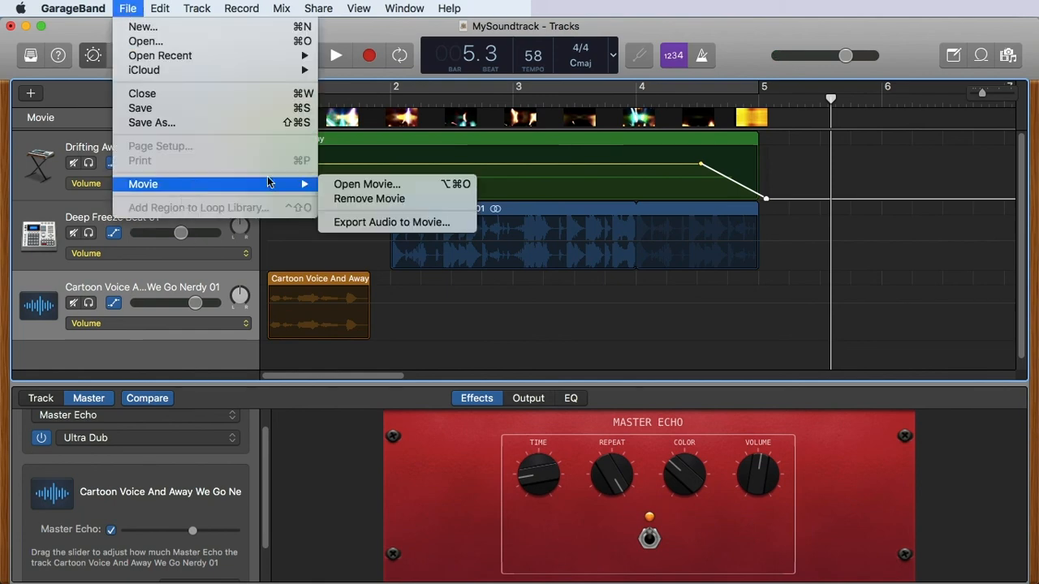
Export Audio to Movie with the HD 720p preset, naming the file abstract_video_audio in Movies
left_click(389, 220)
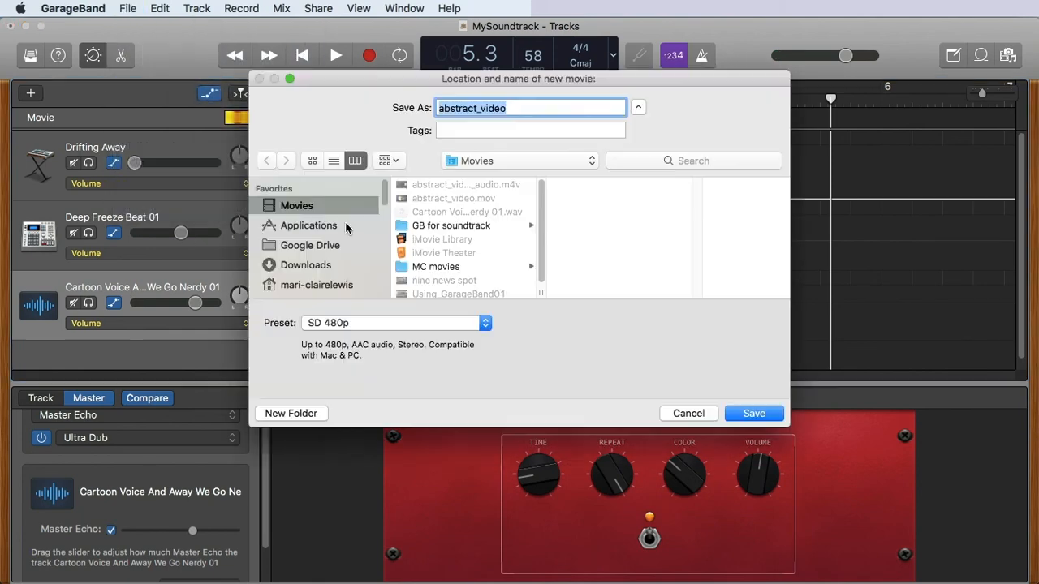
mouse_move(421, 325)
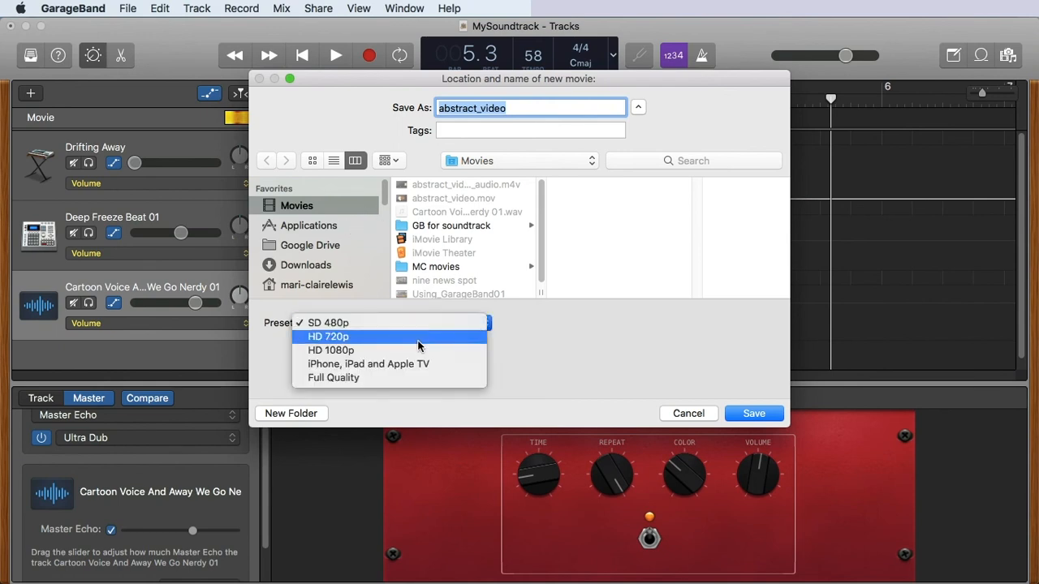
left_click(327, 336)
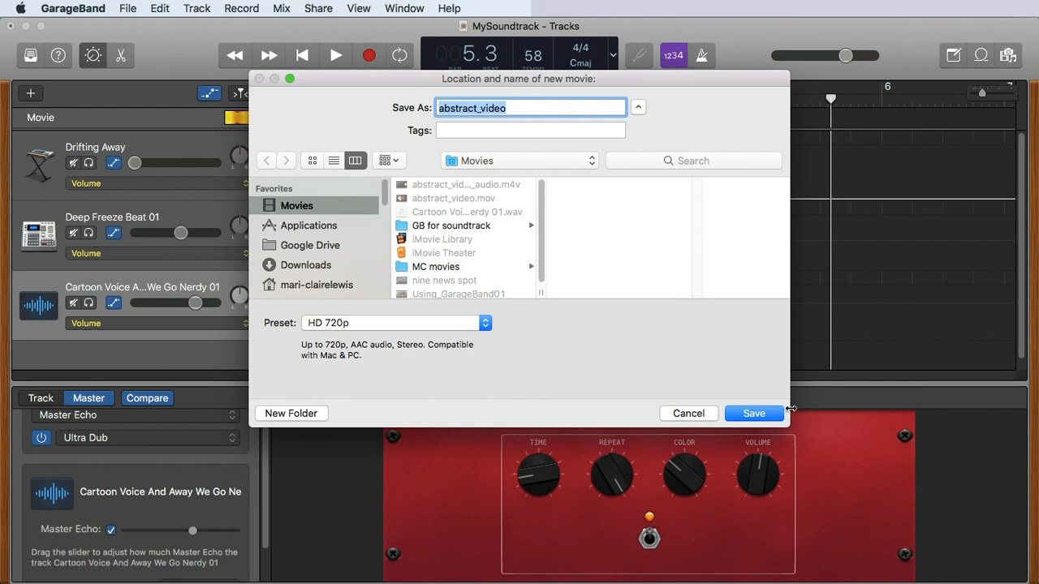
left_click(529, 107)
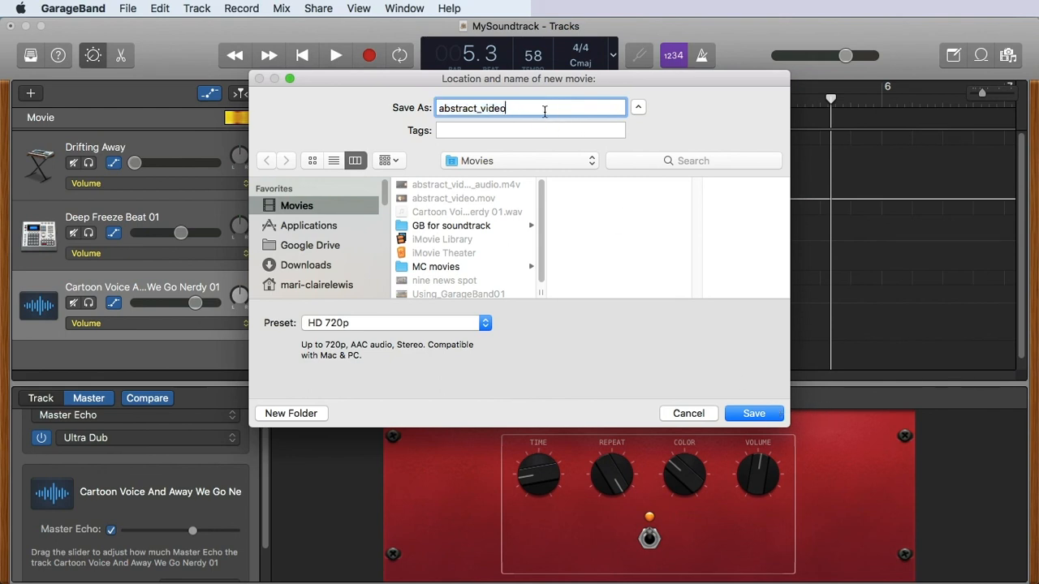
type("_aud")
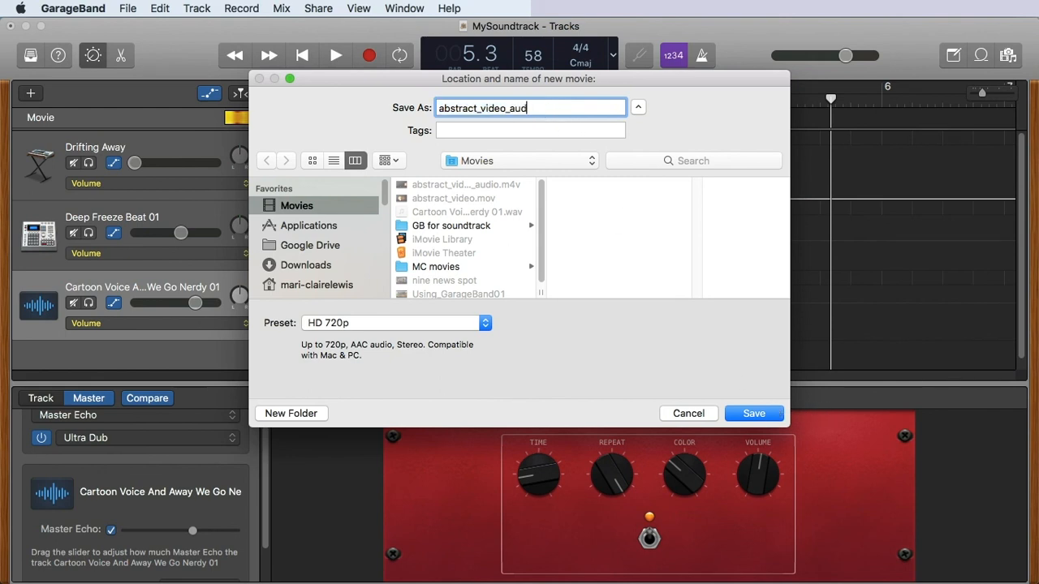
type("io")
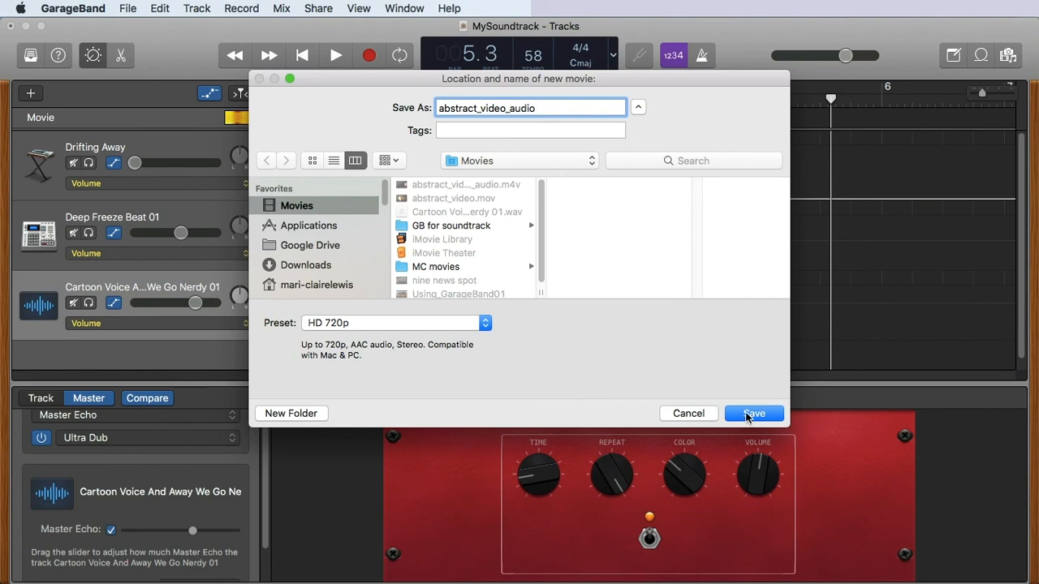